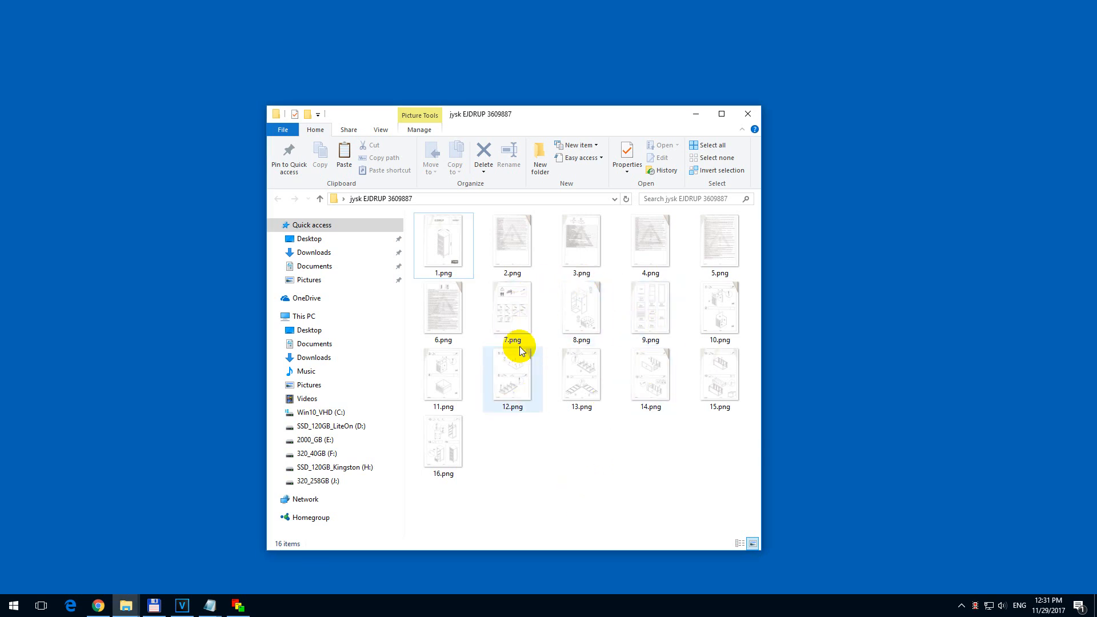
Step: Preview page 7.png from the manual folder and close it again
click(512, 311)
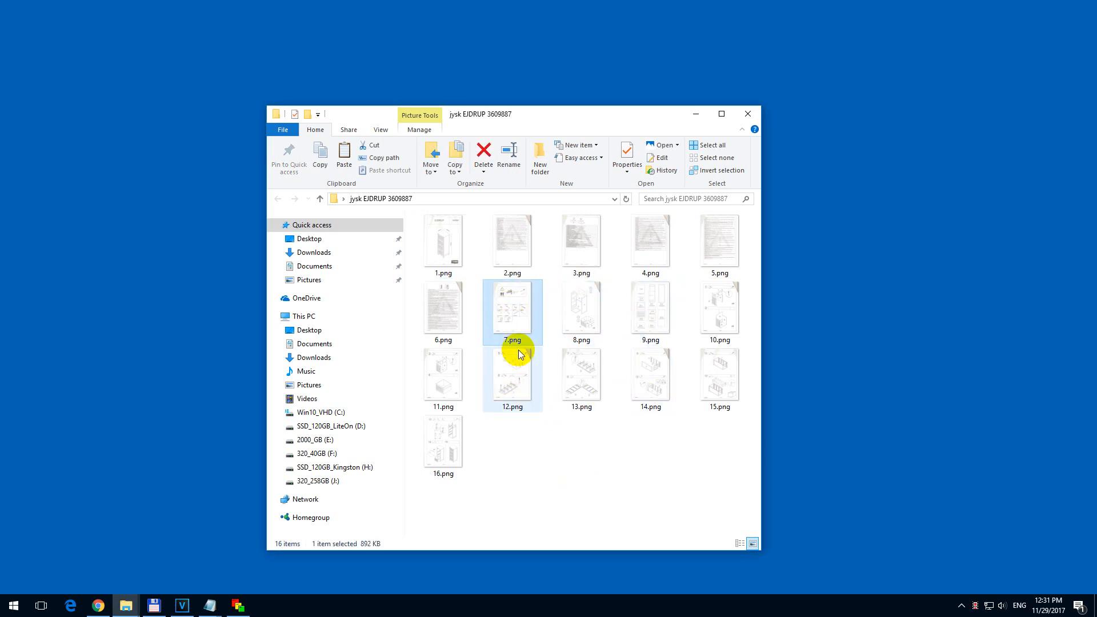
double_click(513, 311)
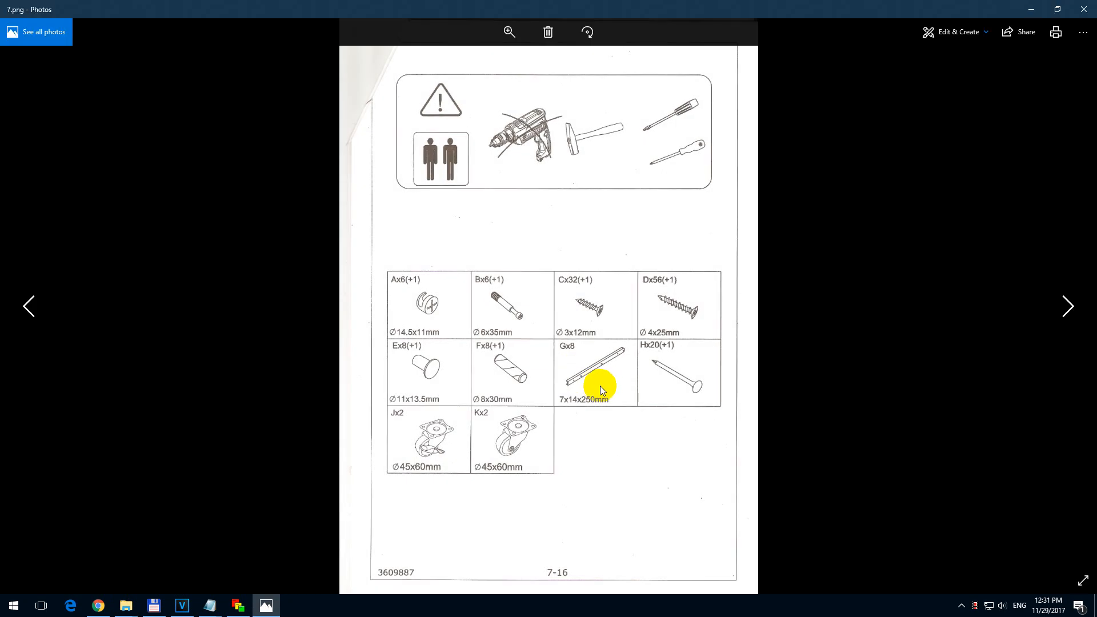
mouse_move(479, 284)
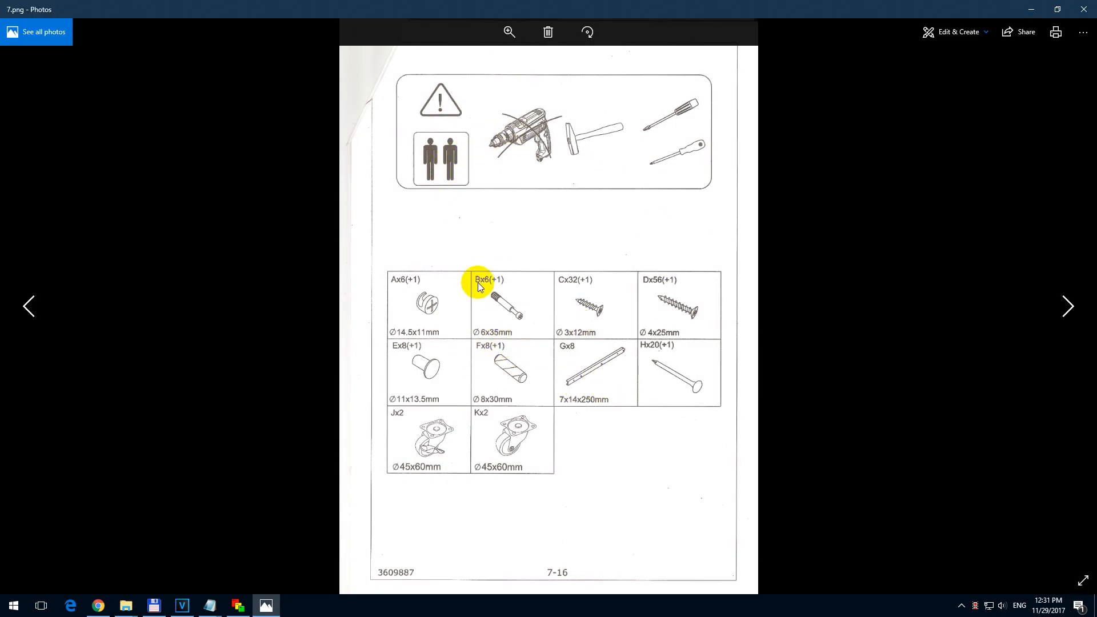
mouse_move(626, 290)
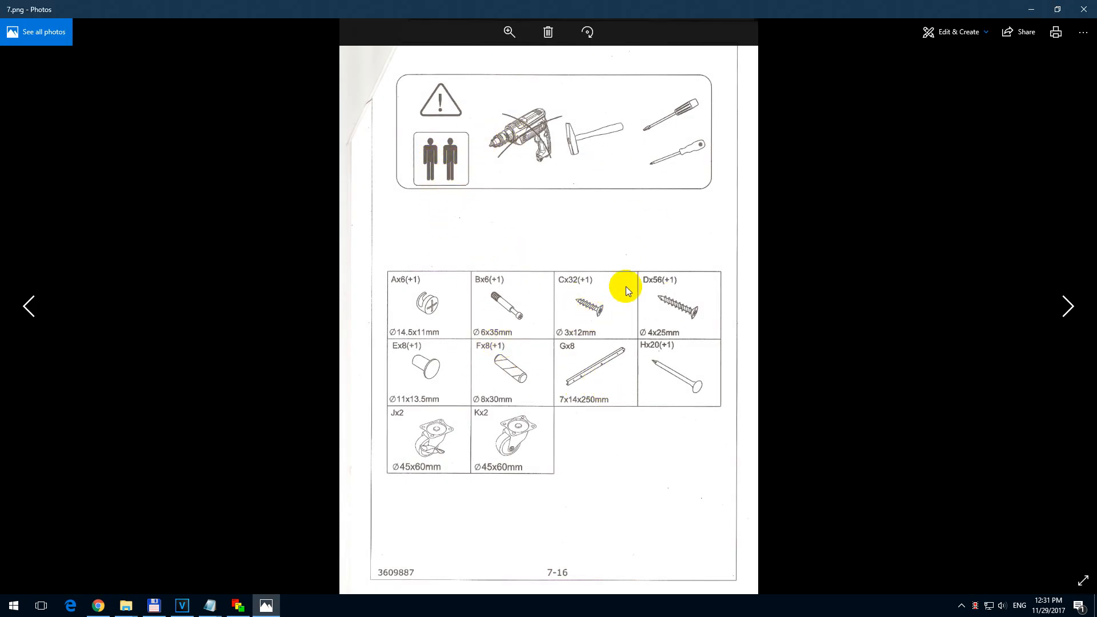
mouse_move(1025, 110)
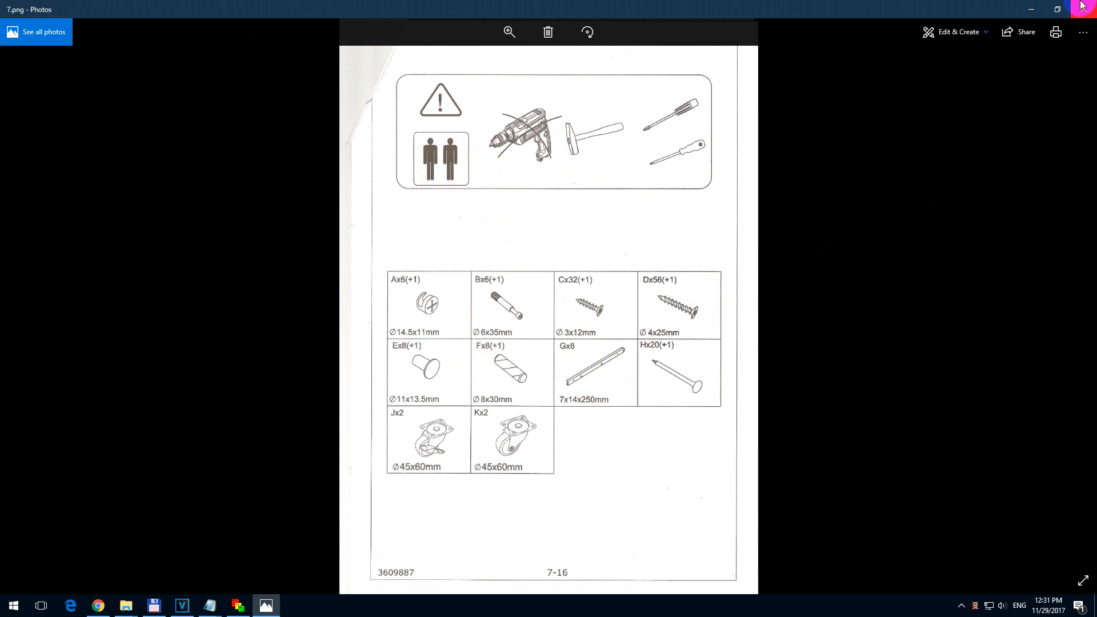
right_click(512, 311)
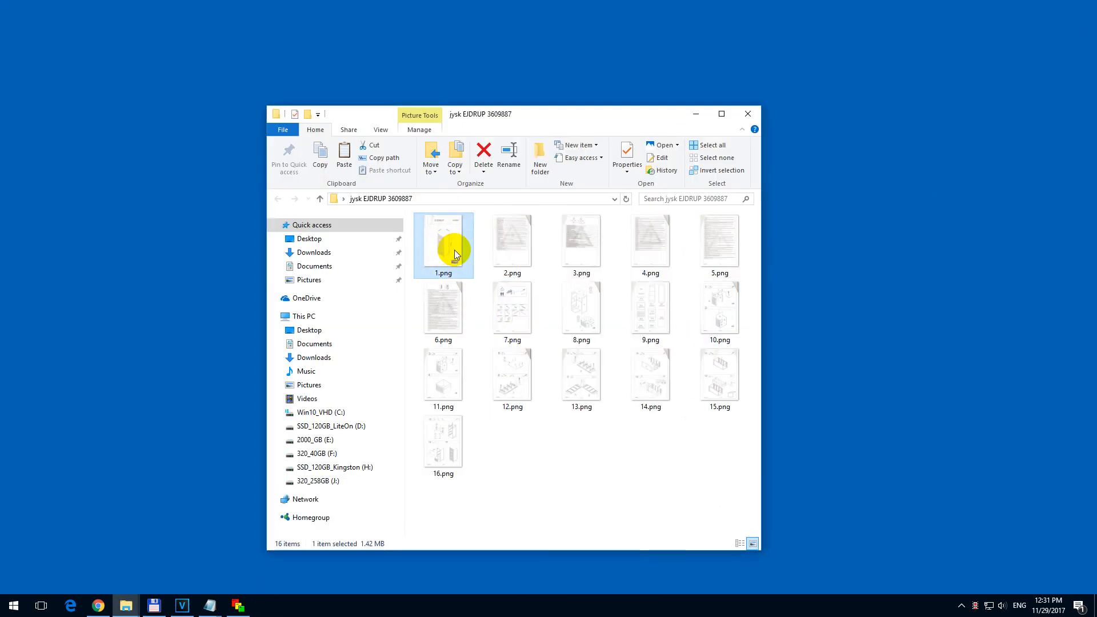
Step: Open 1.png in FastStone Image Viewer via Open with from File Explorer
right_click(443, 244)
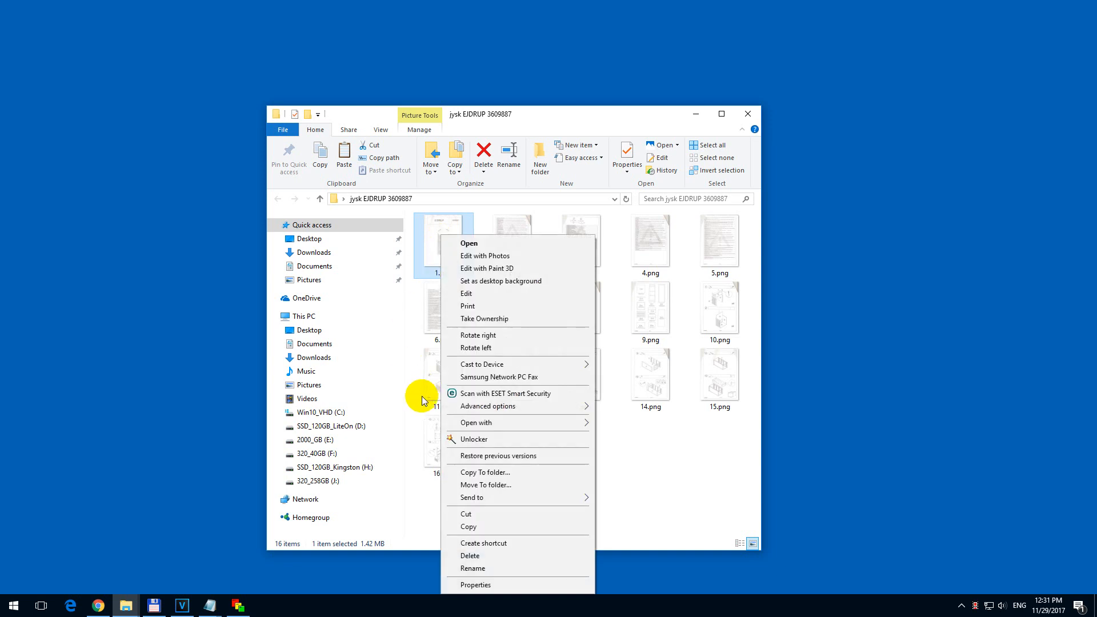
click(476, 423)
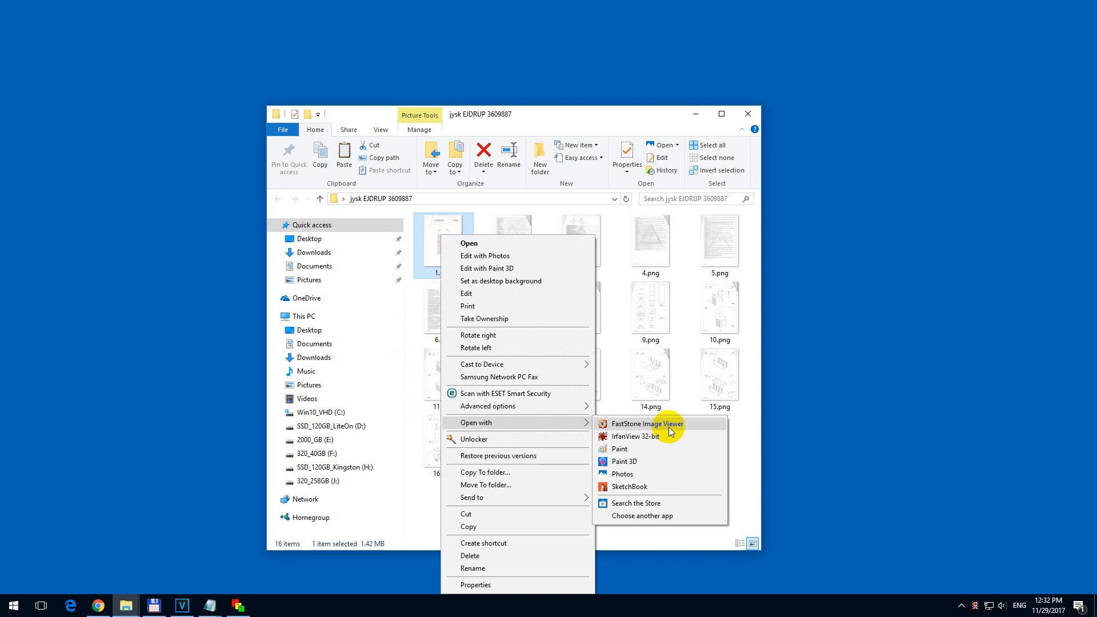
mouse_move(656, 436)
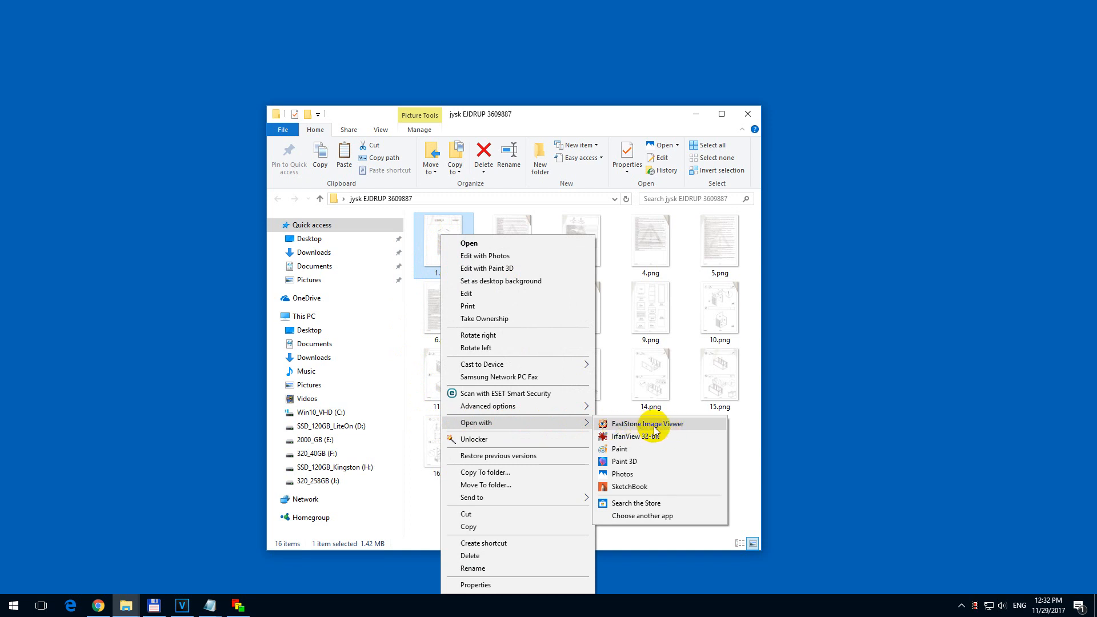
click(646, 423)
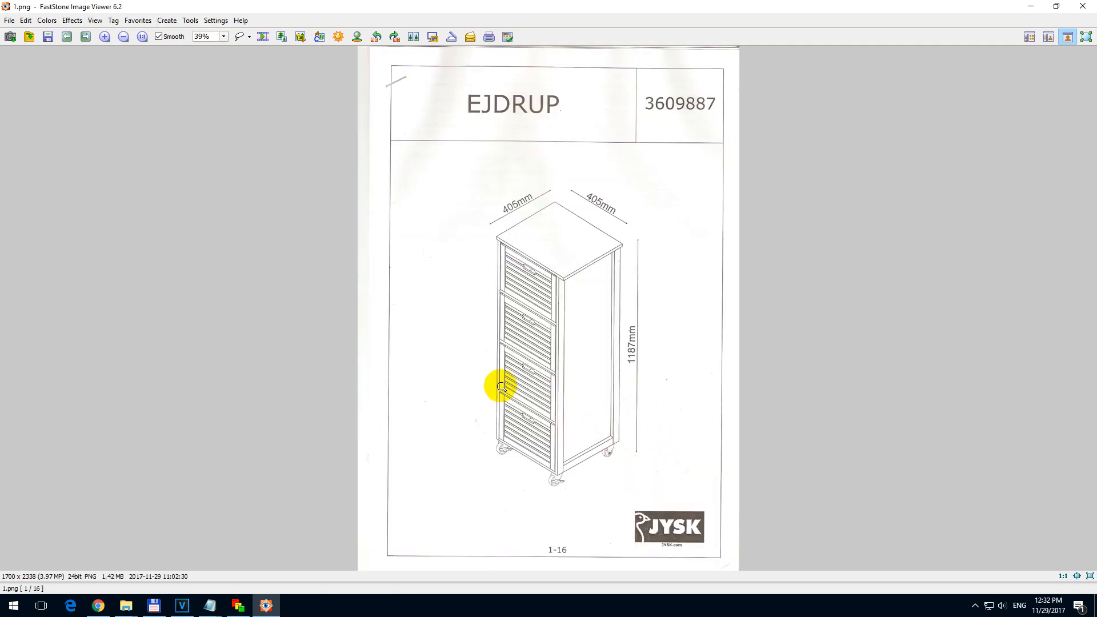
Step: Start Batch Convert Selected Images from the Tools menu
click(189, 19)
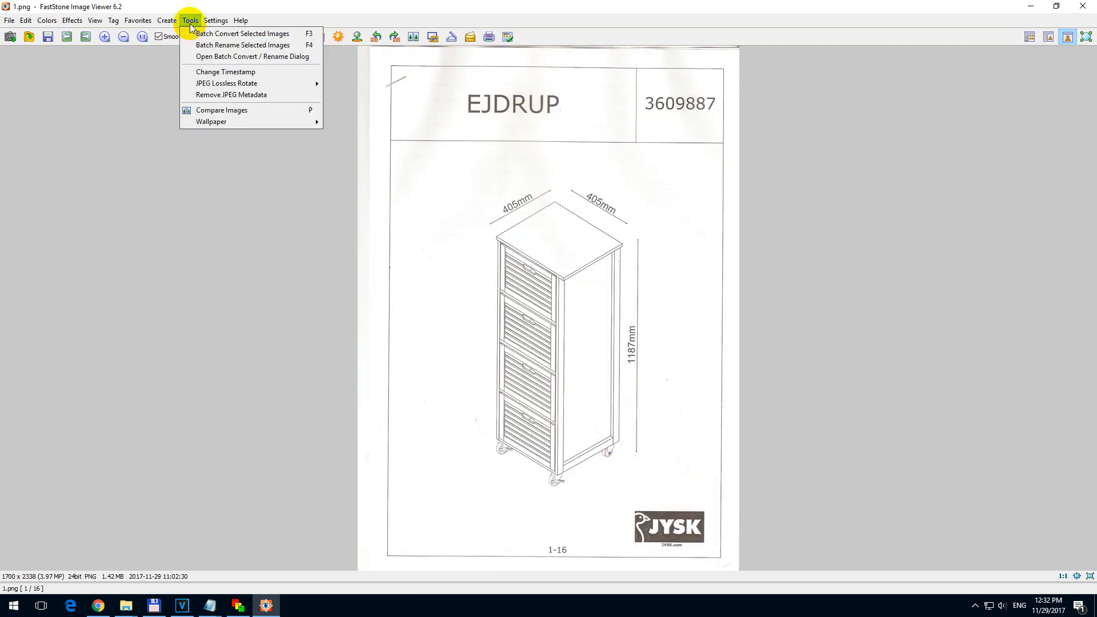
mouse_move(241, 33)
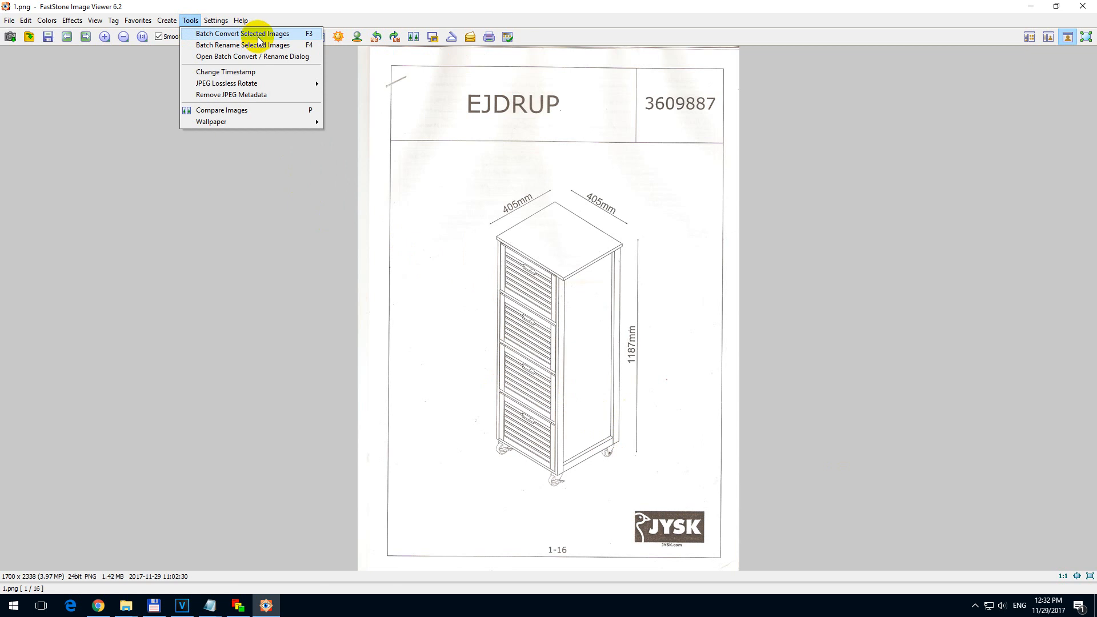
mouse_move(308, 37)
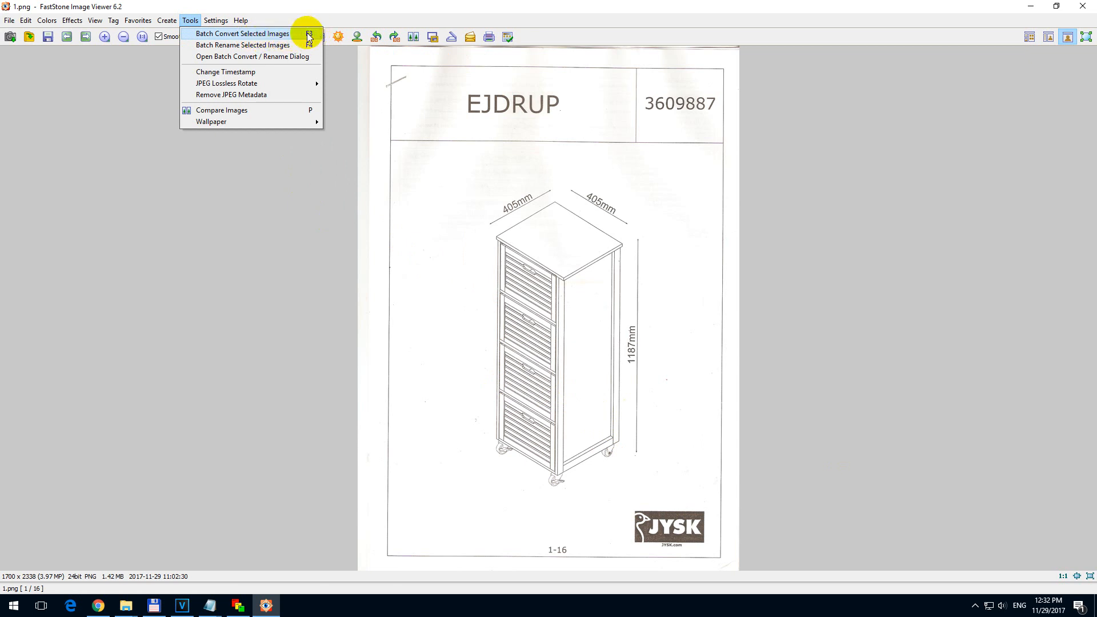
click(241, 33)
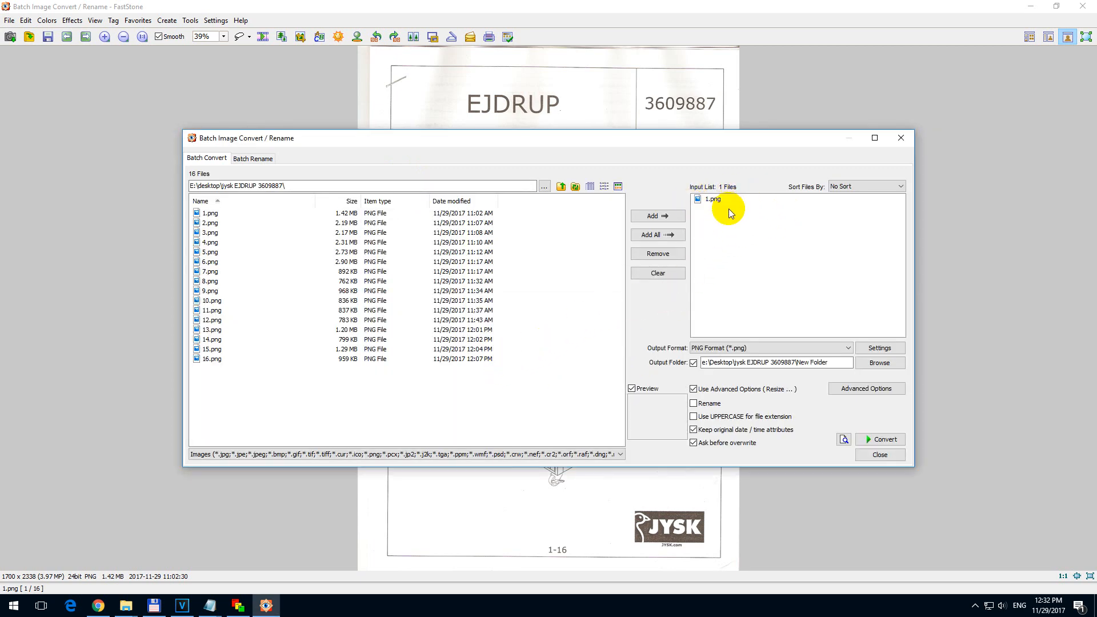
Step: Clear the input list, add all sixteen pages, and enable a custom output folder
click(656, 273)
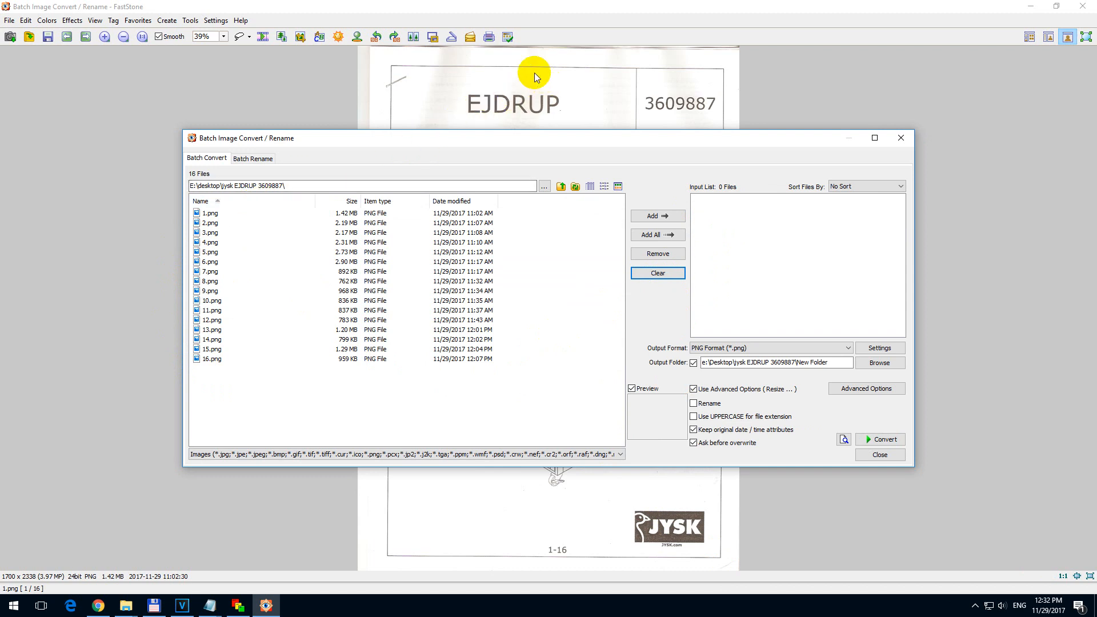
mouse_move(528, 80)
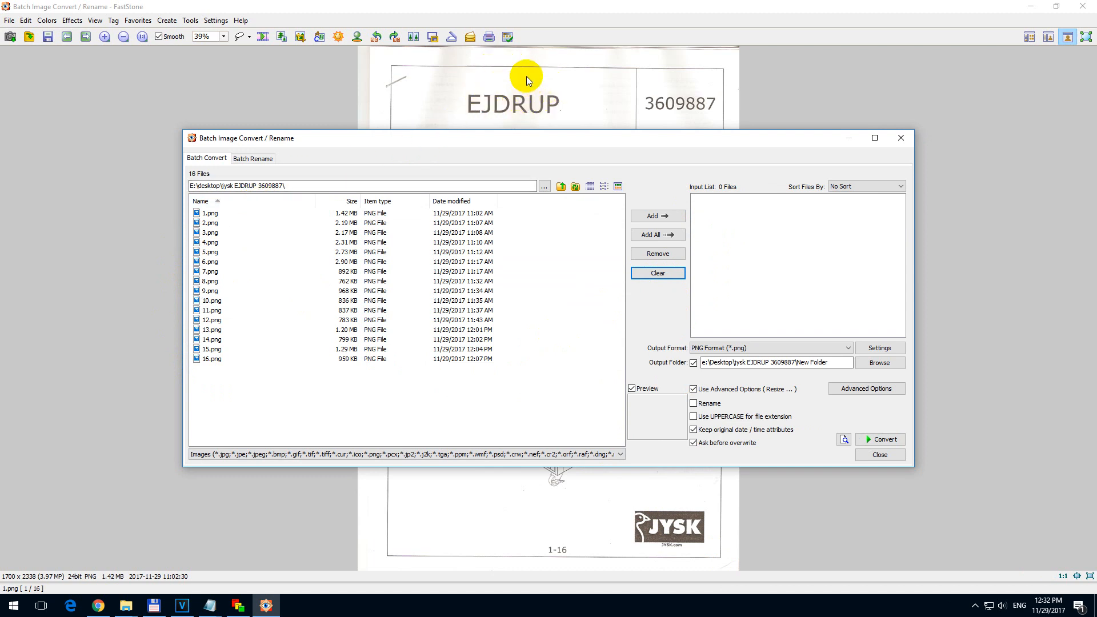
mouse_move(516, 86)
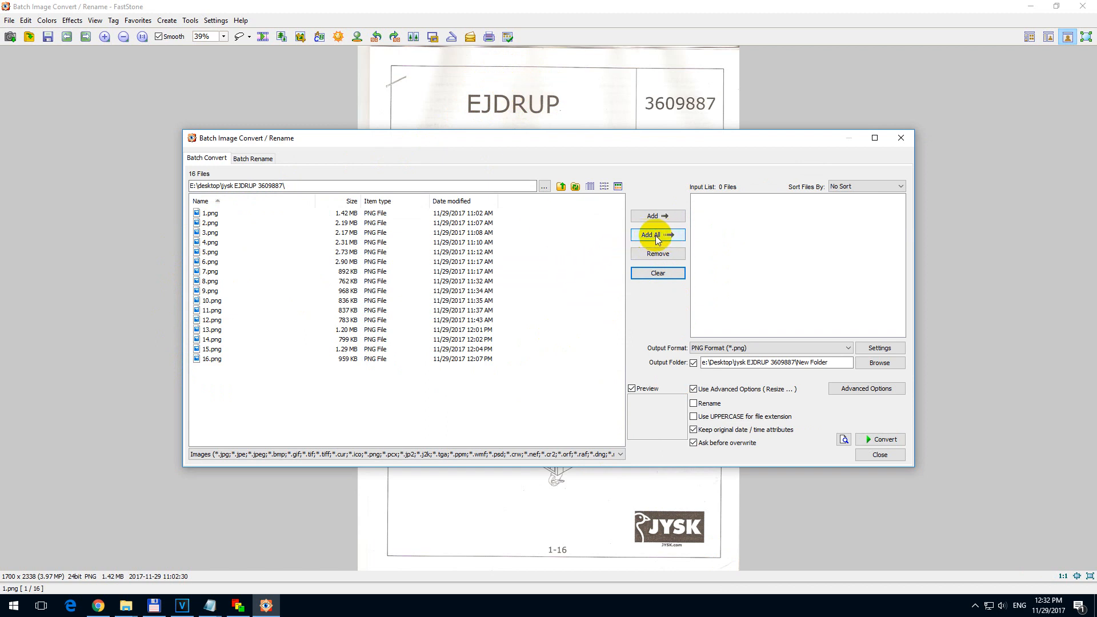
click(656, 234)
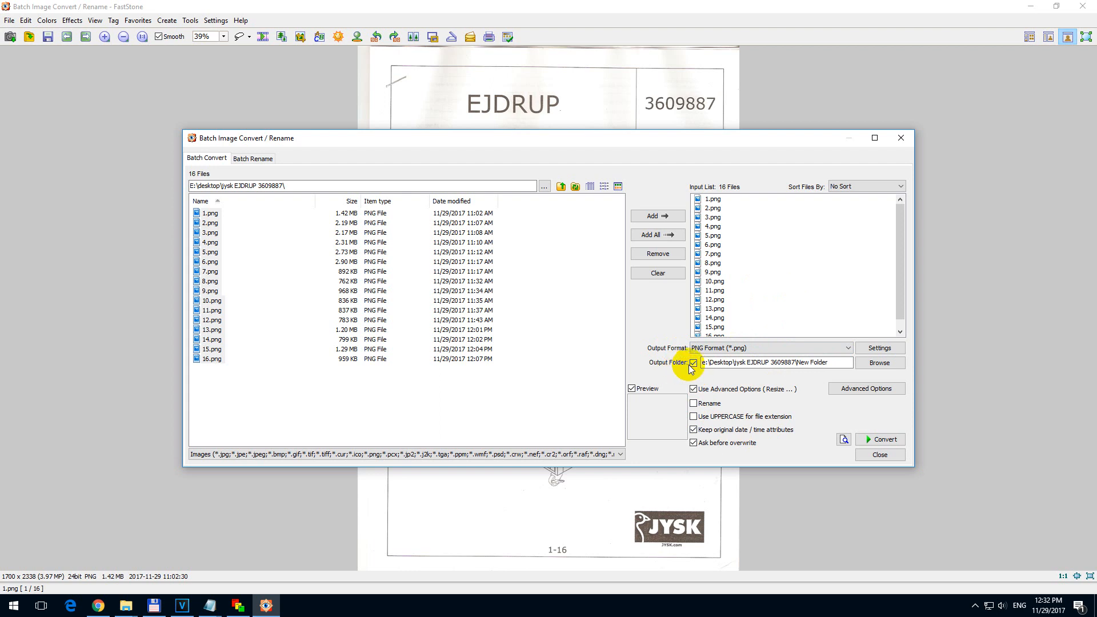
click(769, 362)
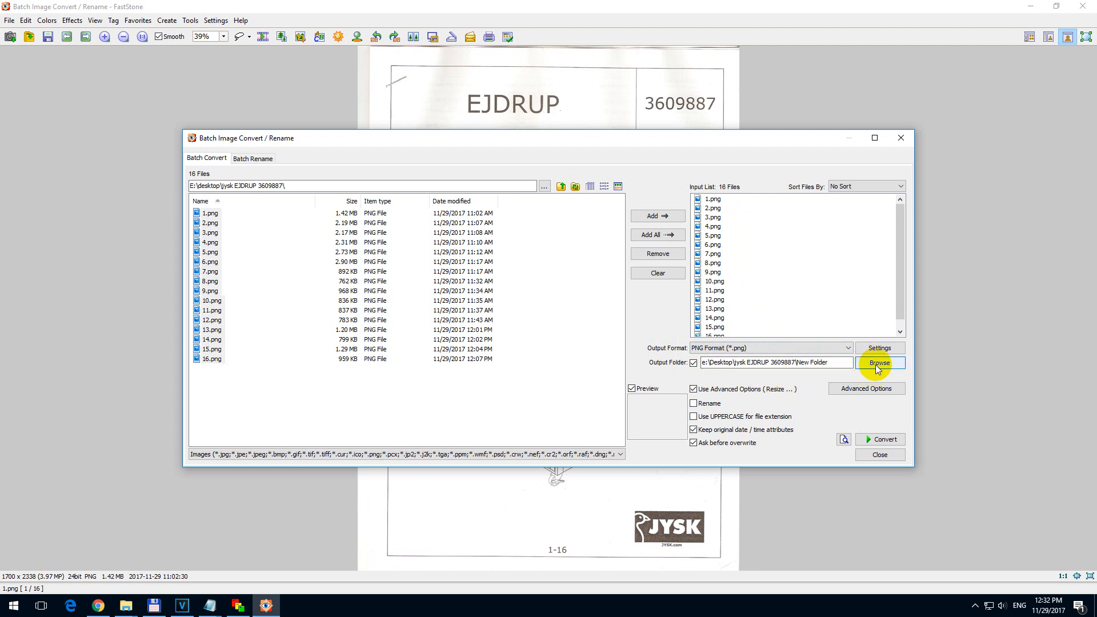
Step: Create New Folder inside jysk EJDRUP 3609887 and set it as the output destination
click(879, 362)
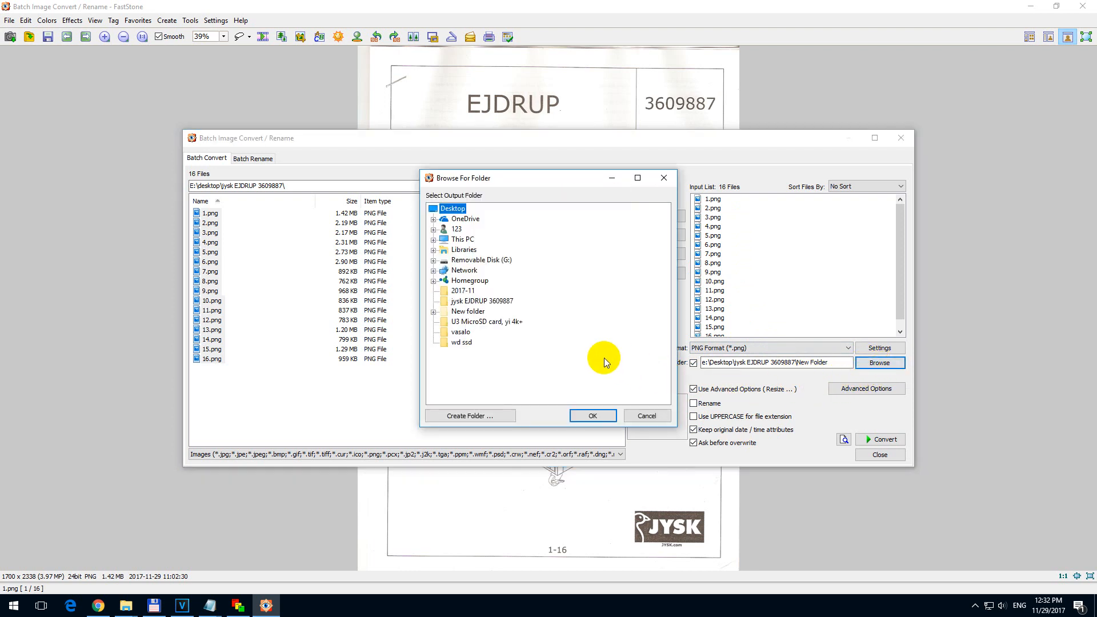
click(481, 301)
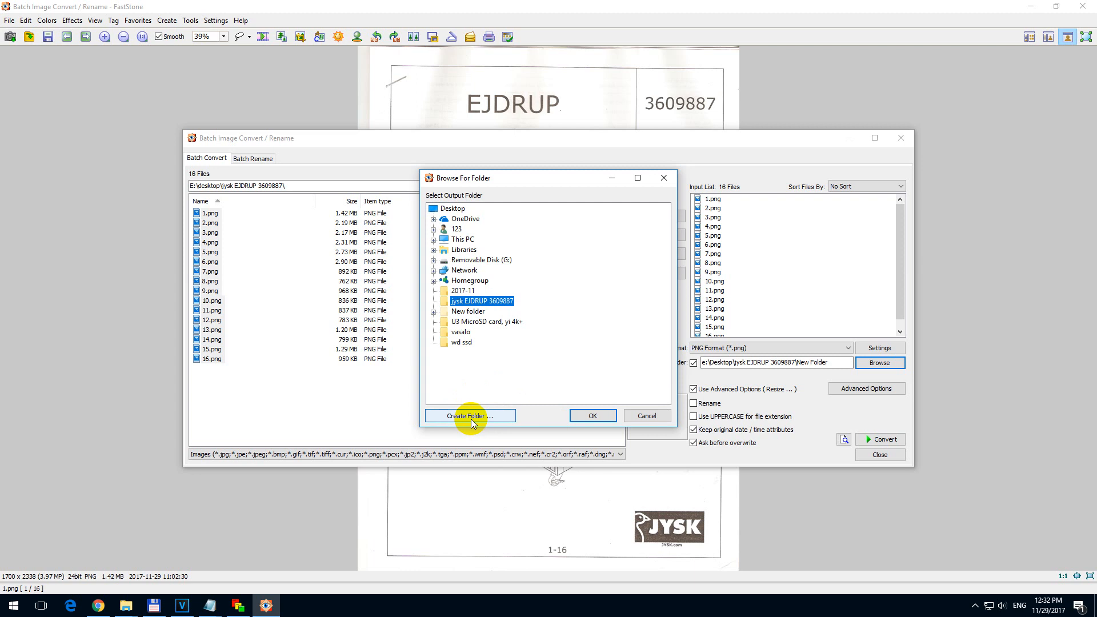
click(469, 416)
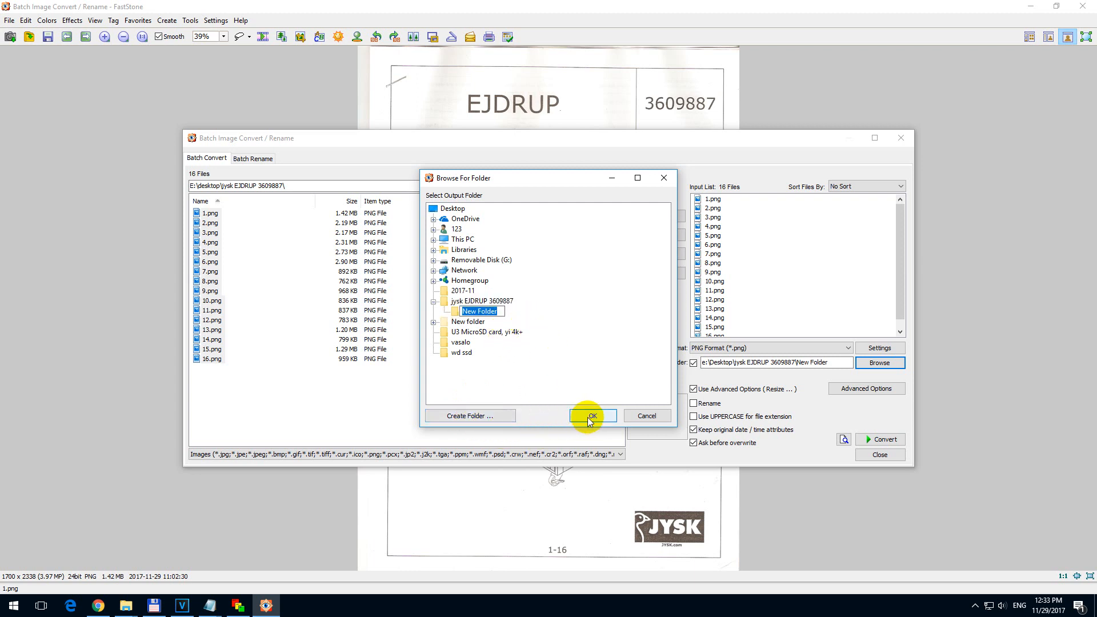
click(592, 416)
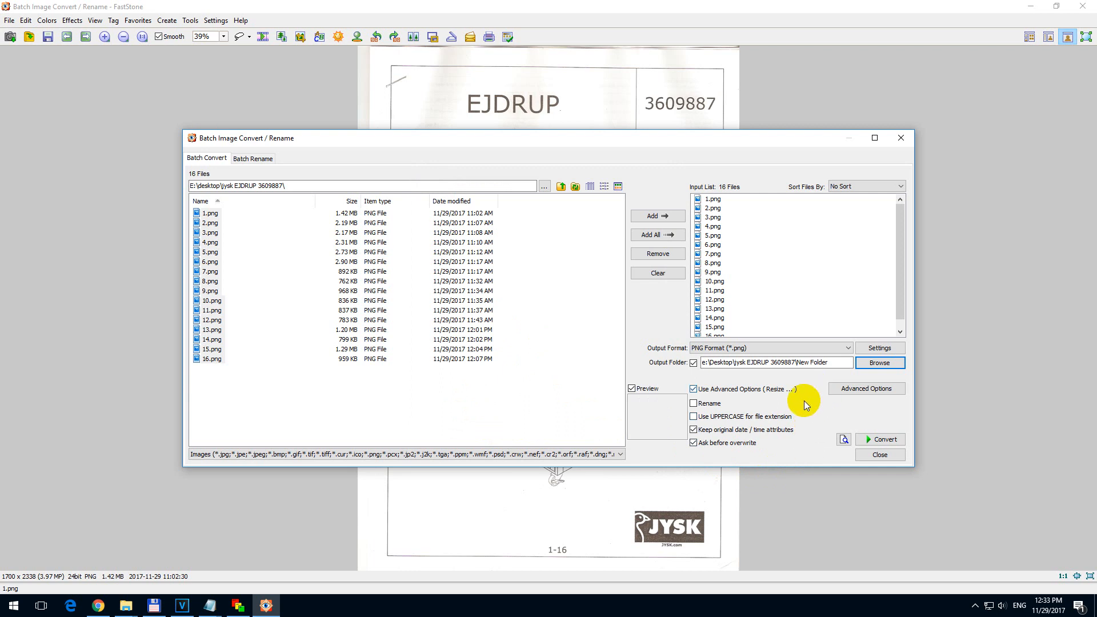
mouse_move(729, 397)
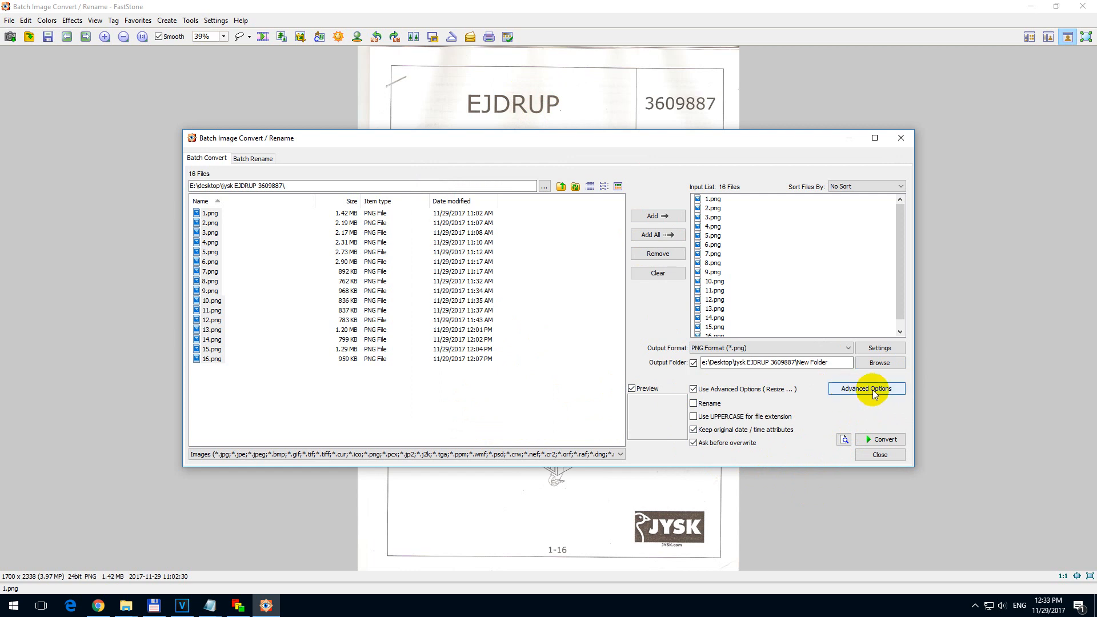
Step: In Advanced Options, browse Color Depth, then reset the Adjustments contrast from 37 to 0
click(865, 388)
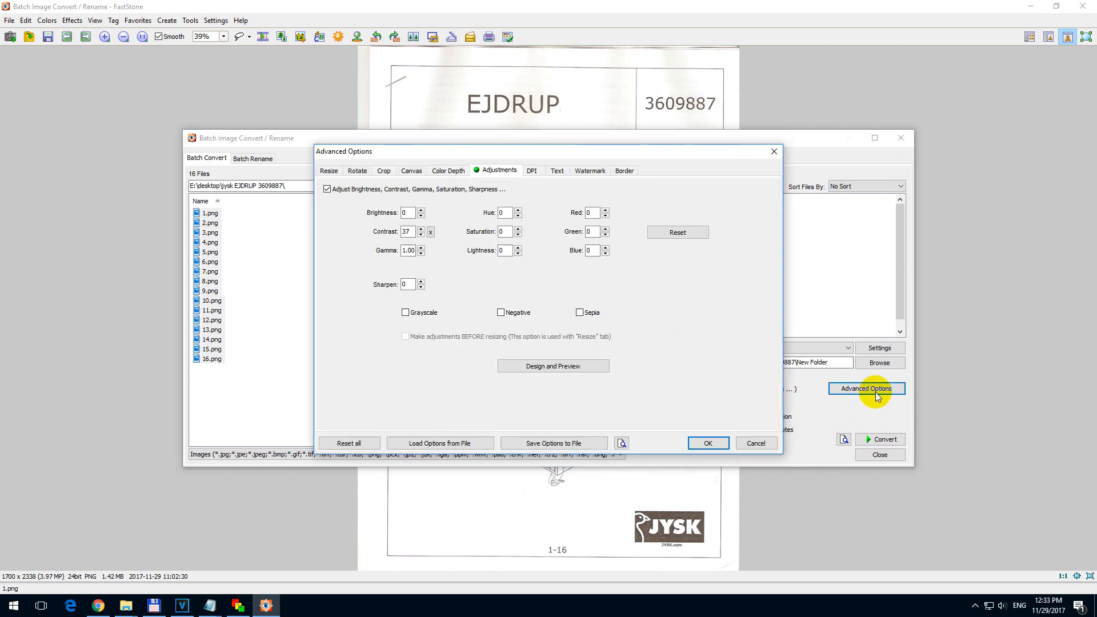
mouse_move(358, 170)
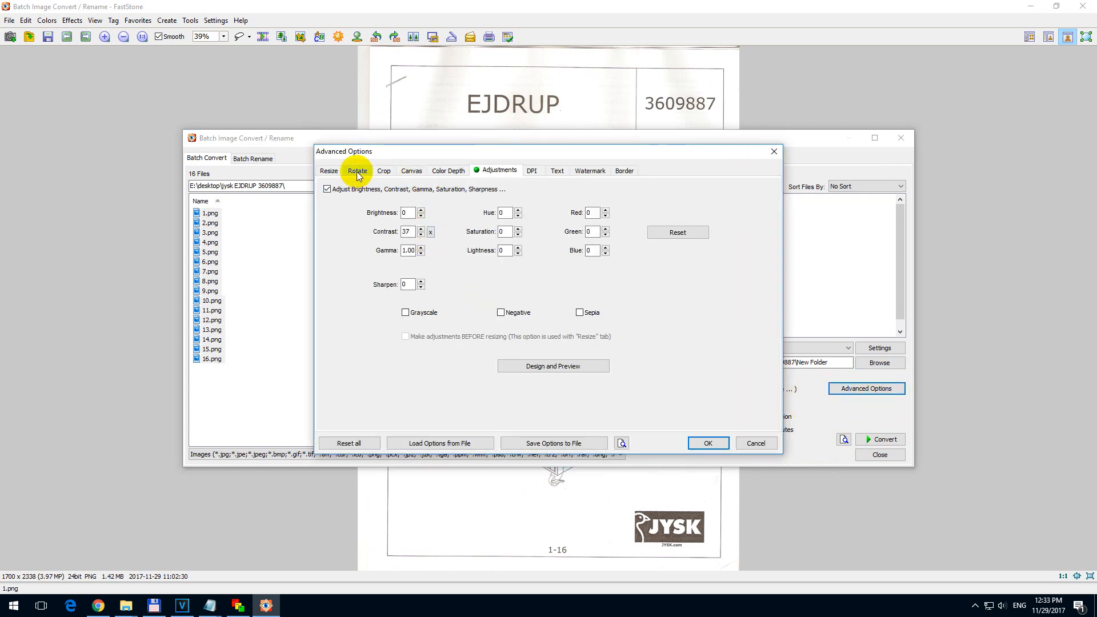
click(447, 170)
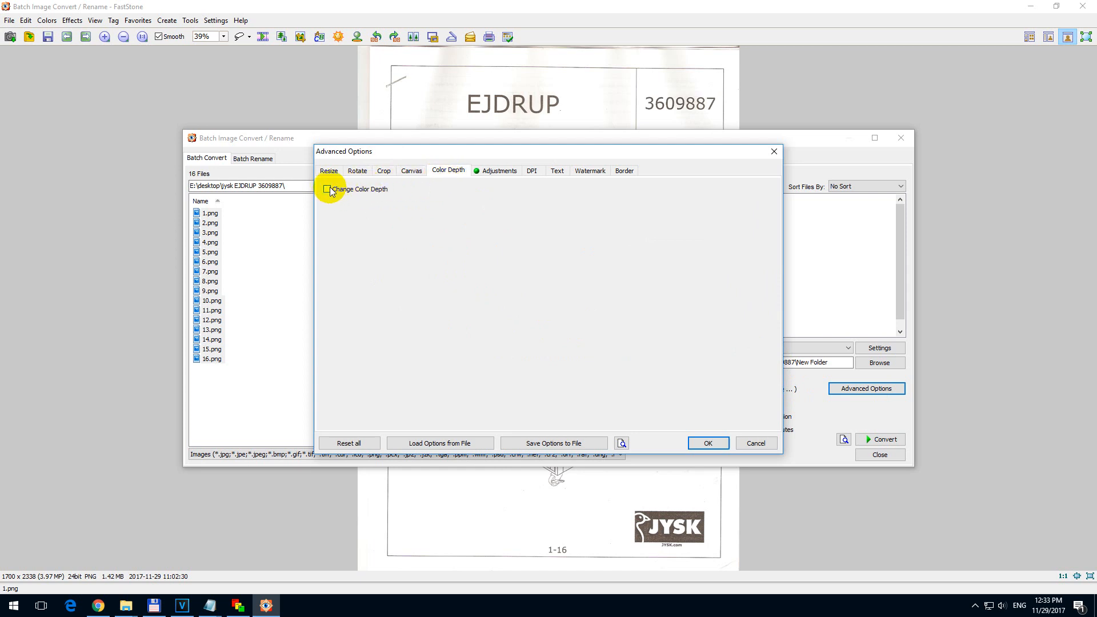
click(328, 188)
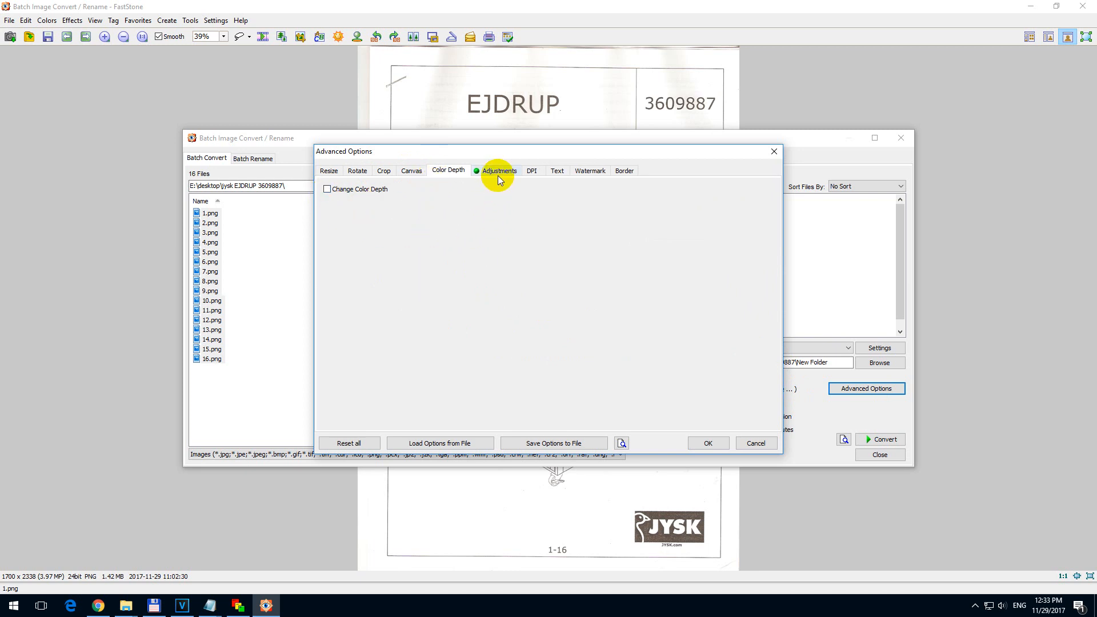
click(500, 170)
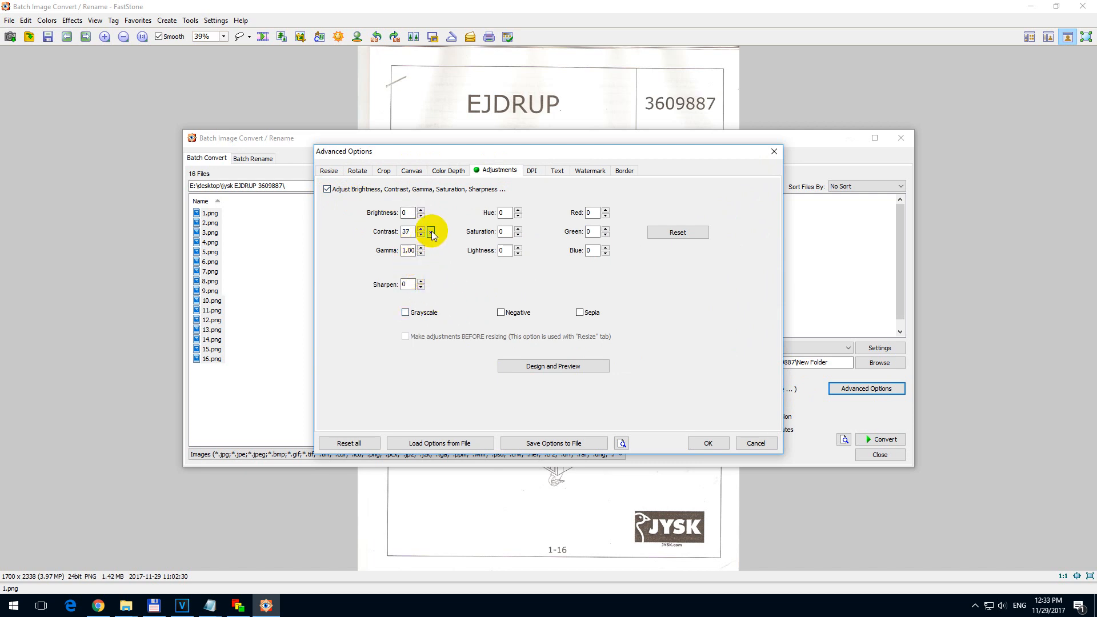
click(422, 233)
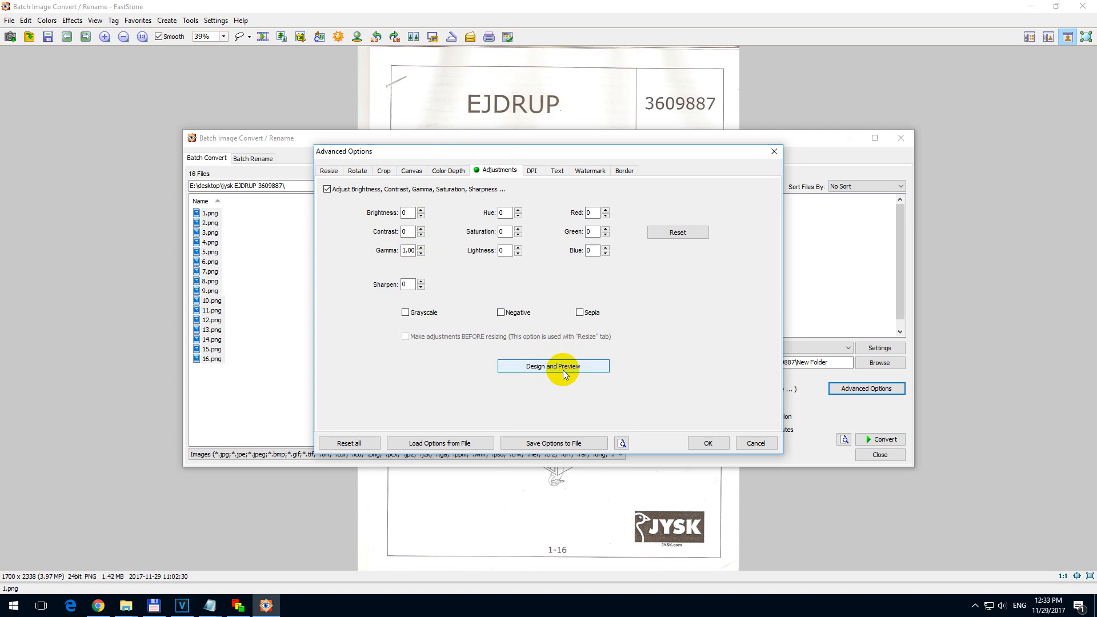
Step: Preview the cover page fitted to the window with contrast raised to 100
click(553, 365)
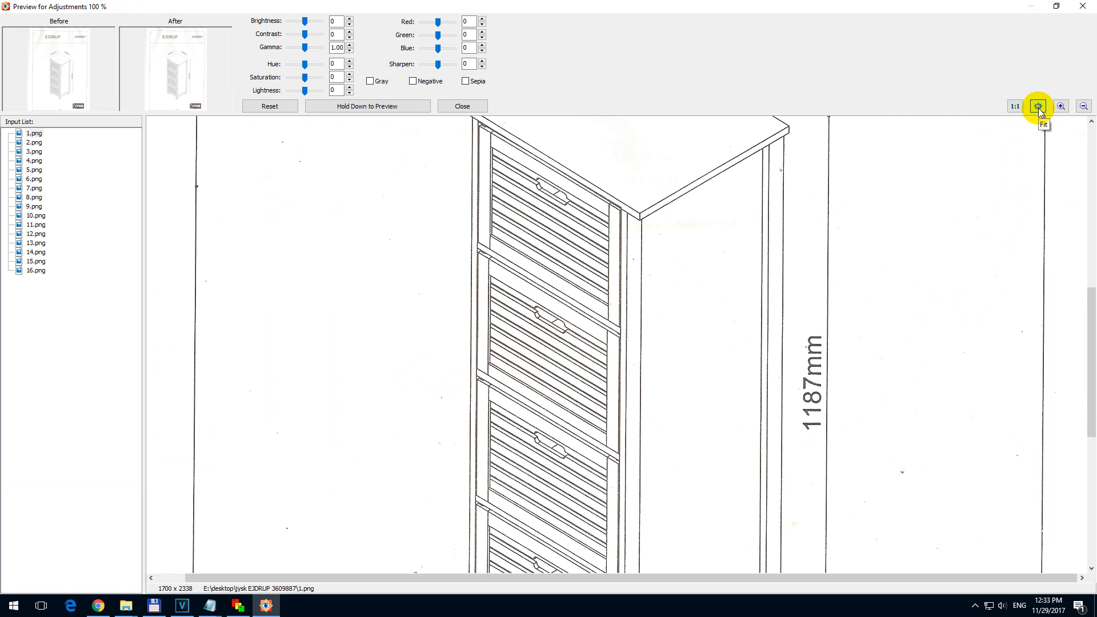
click(1038, 106)
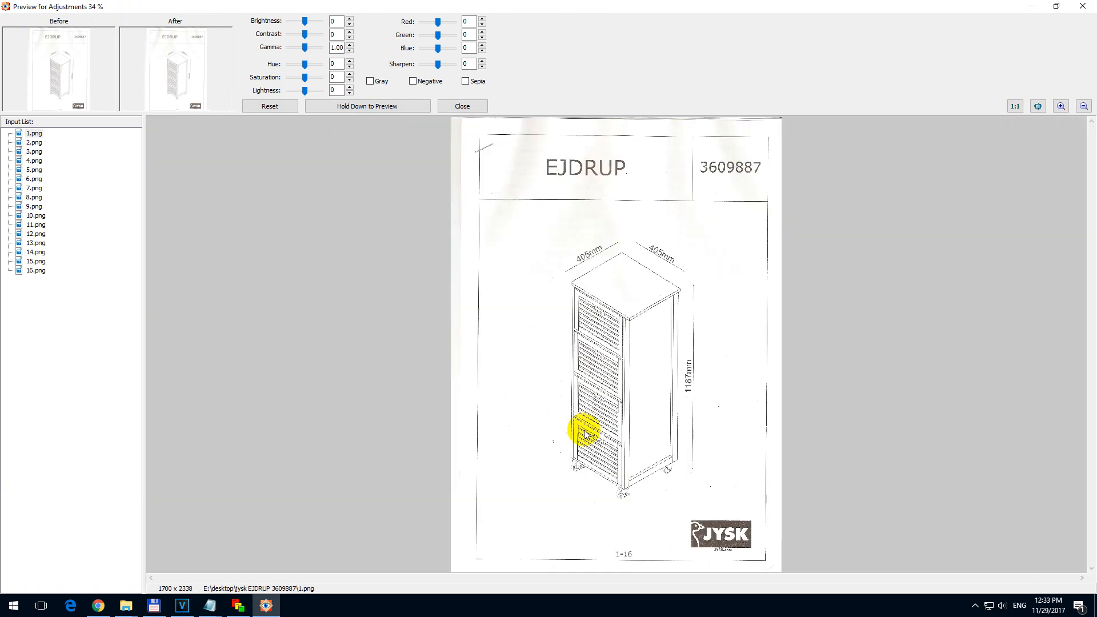
mouse_move(292, 172)
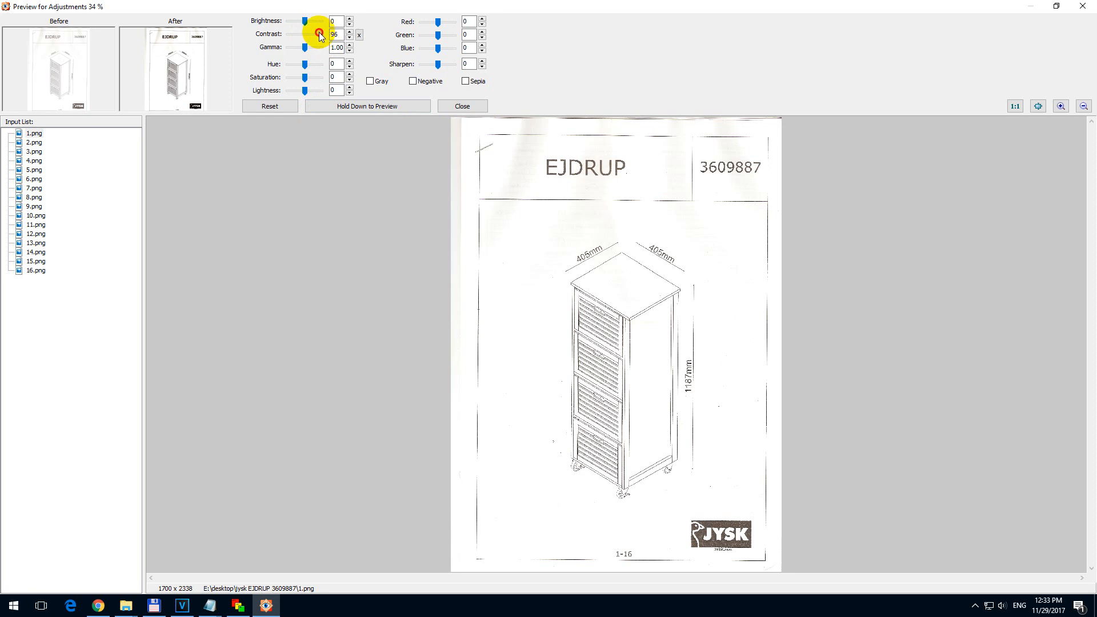
drag(319, 34, 283, 34)
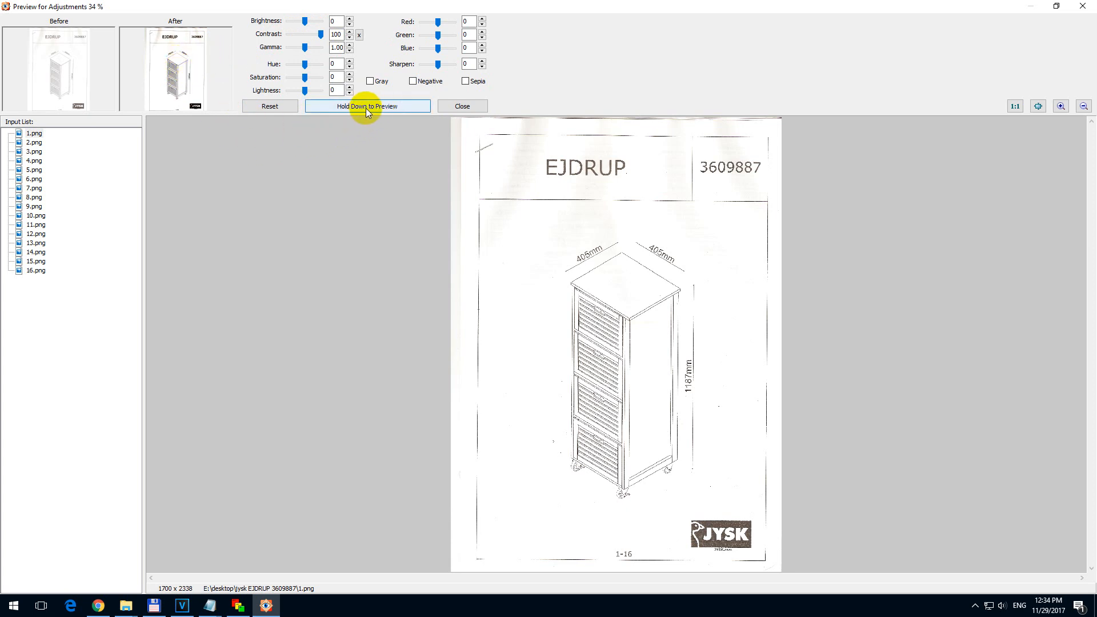
click(367, 105)
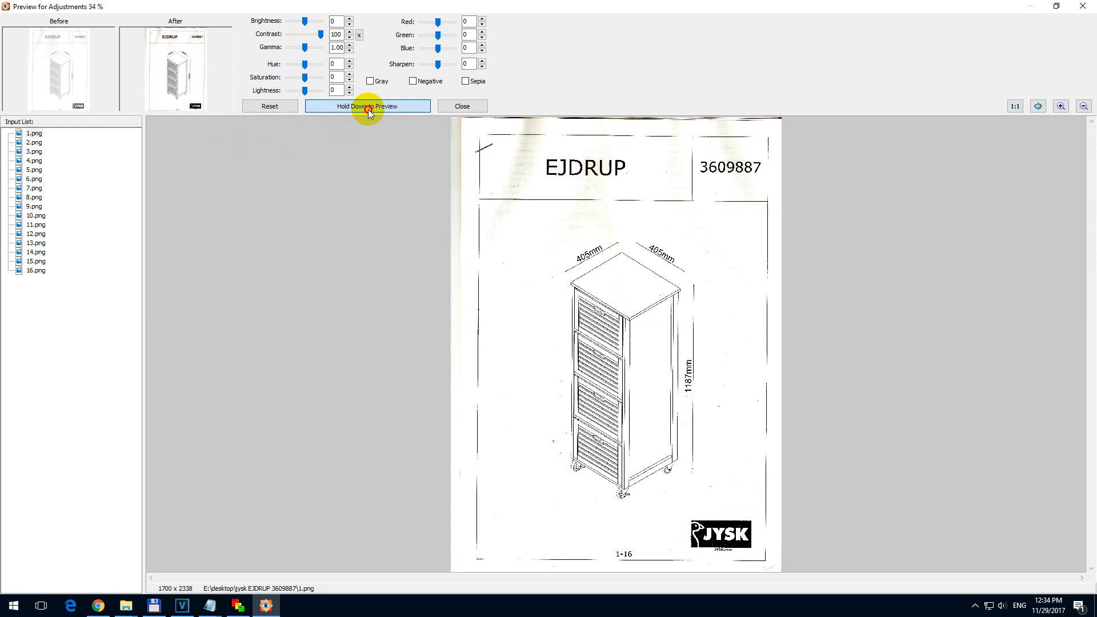
mouse_move(529, 306)
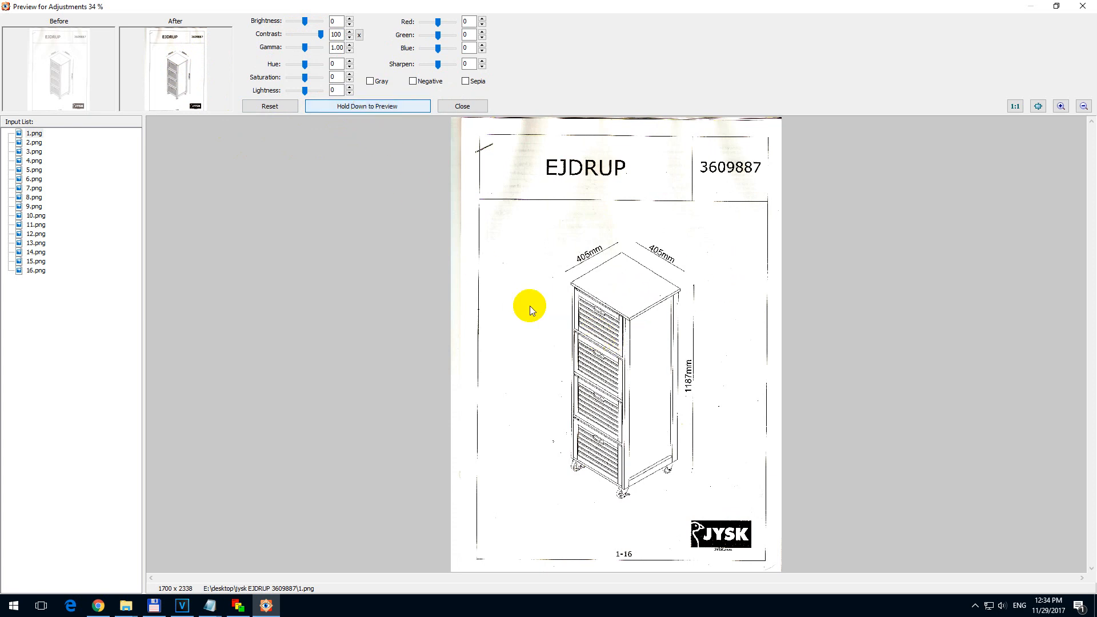
click(367, 106)
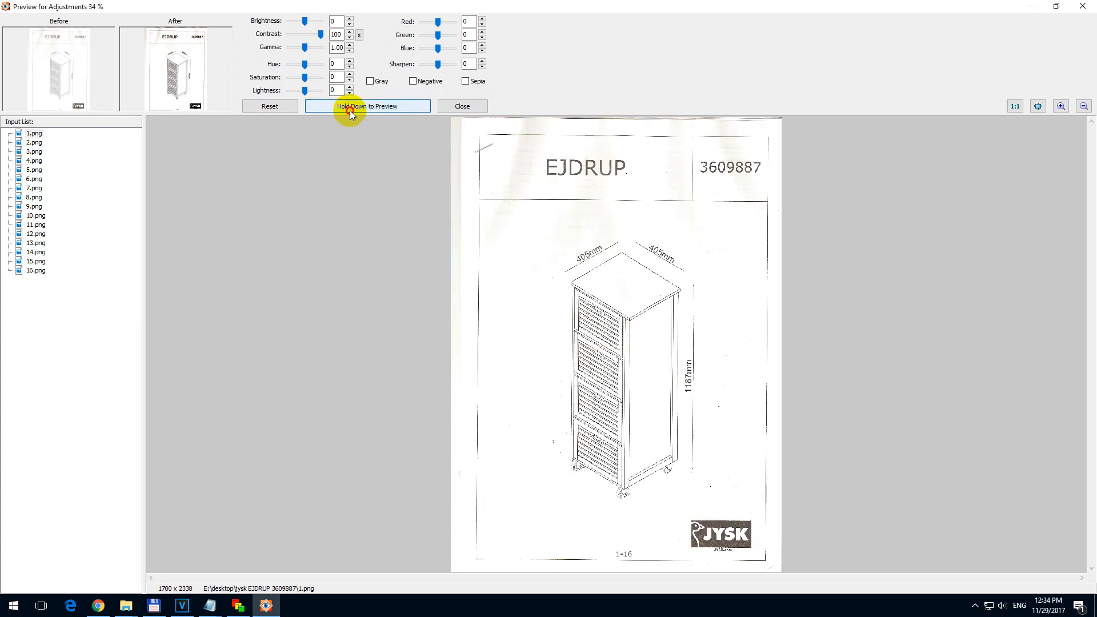
click(367, 106)
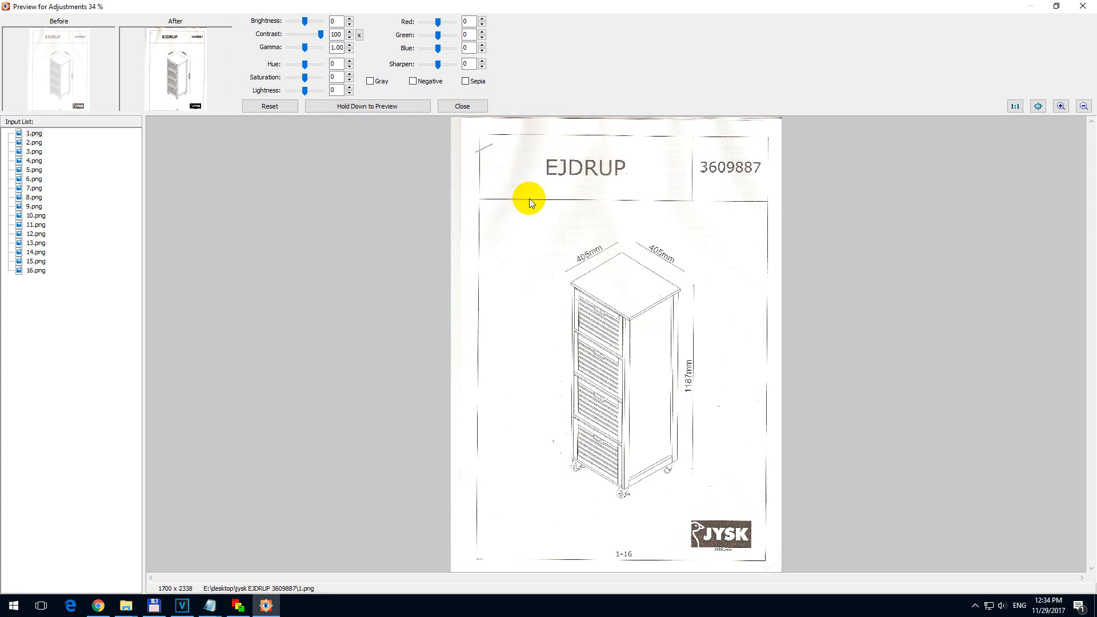
mouse_move(513, 173)
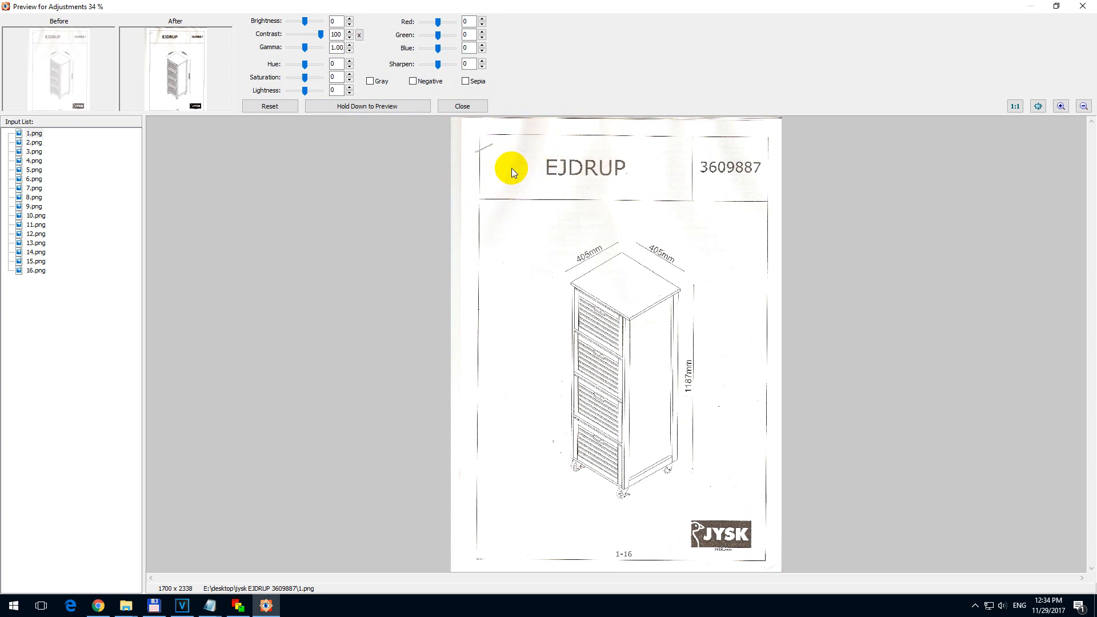
click(367, 105)
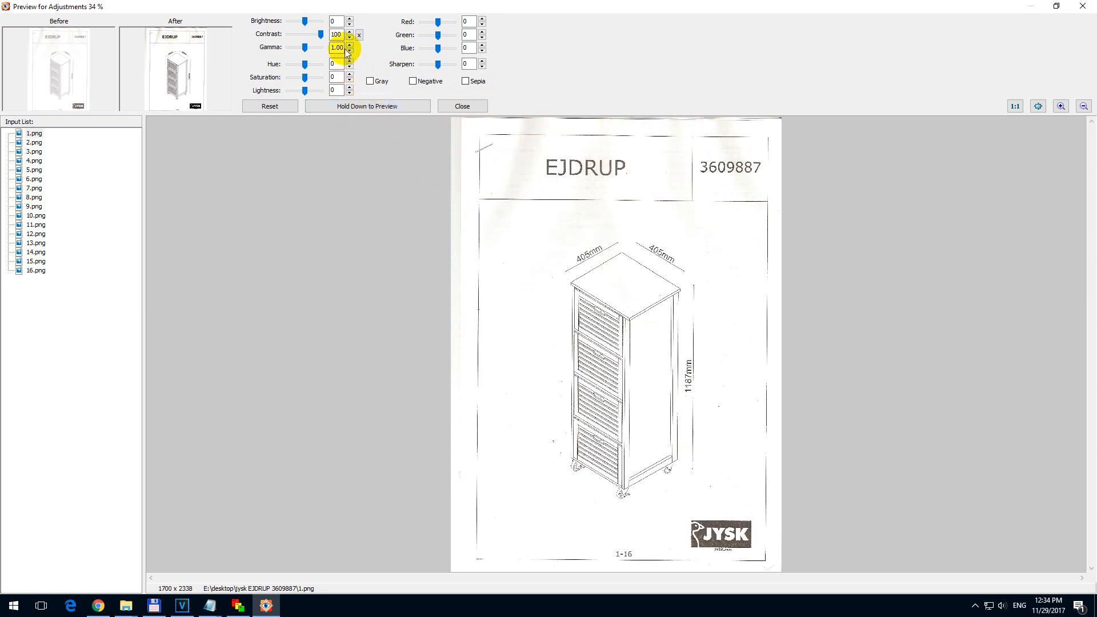
Step: Lower the contrast to 54, preview it, and close the preview keeping 54
drag(343, 47, 313, 33)
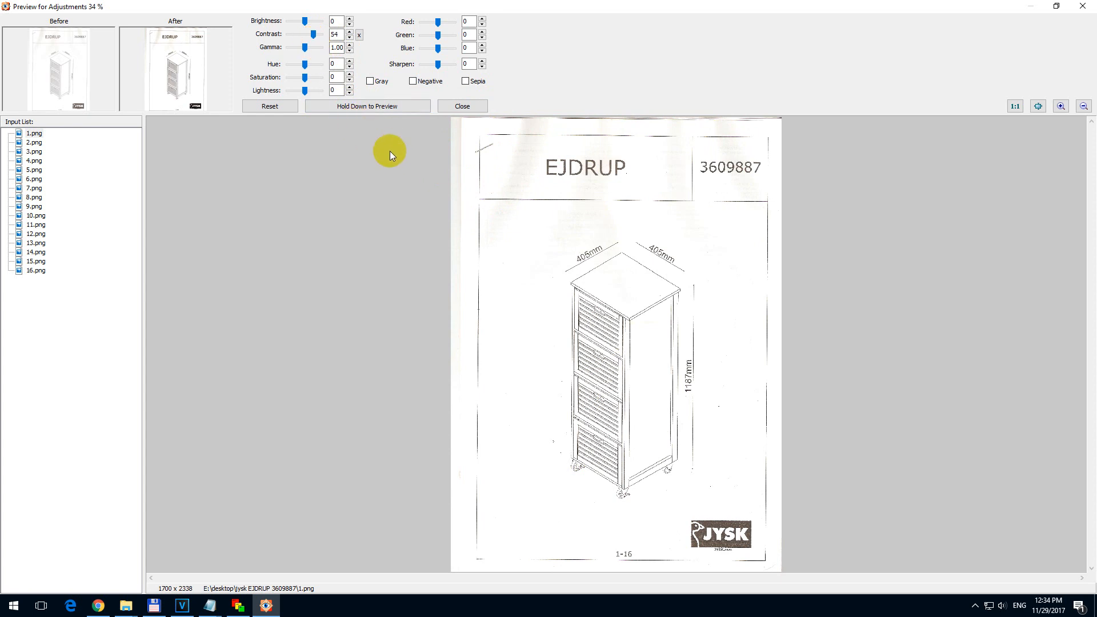
click(367, 105)
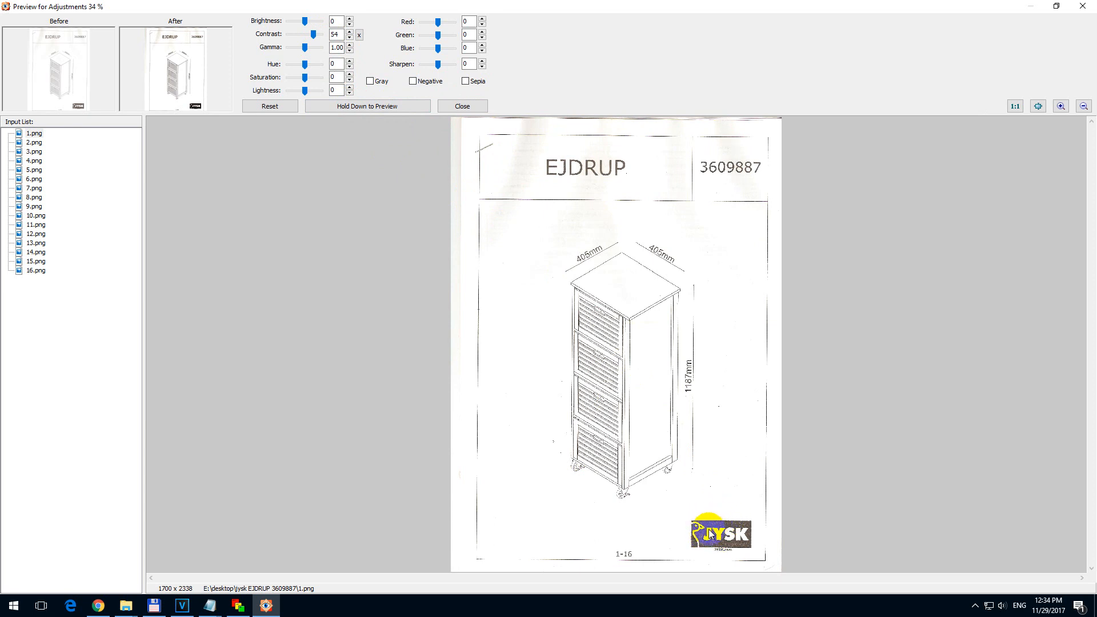
click(366, 105)
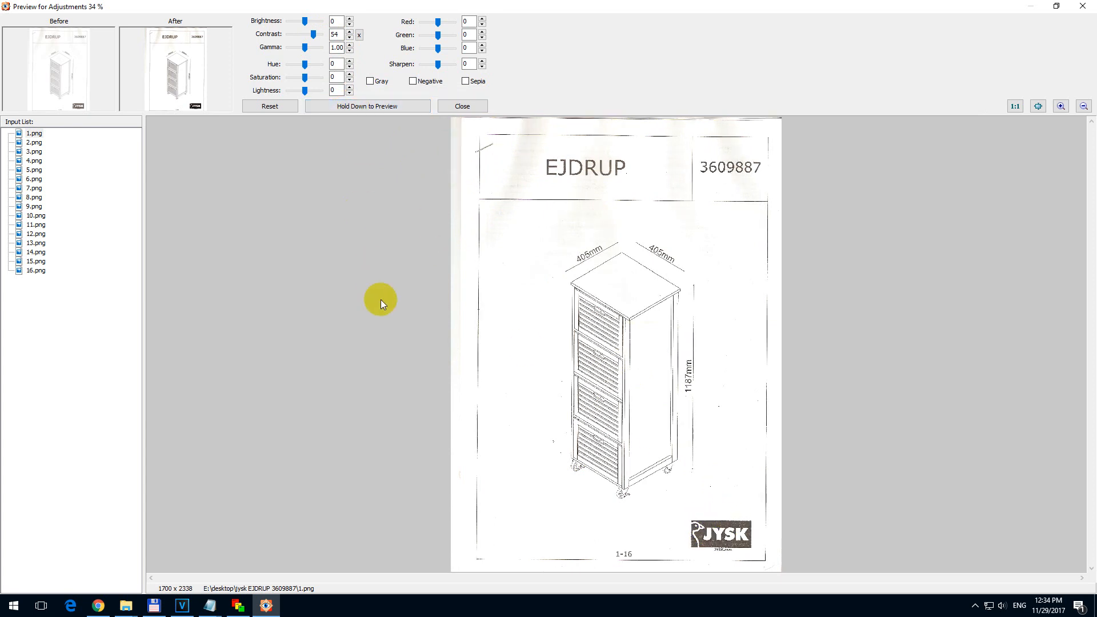
mouse_move(373, 157)
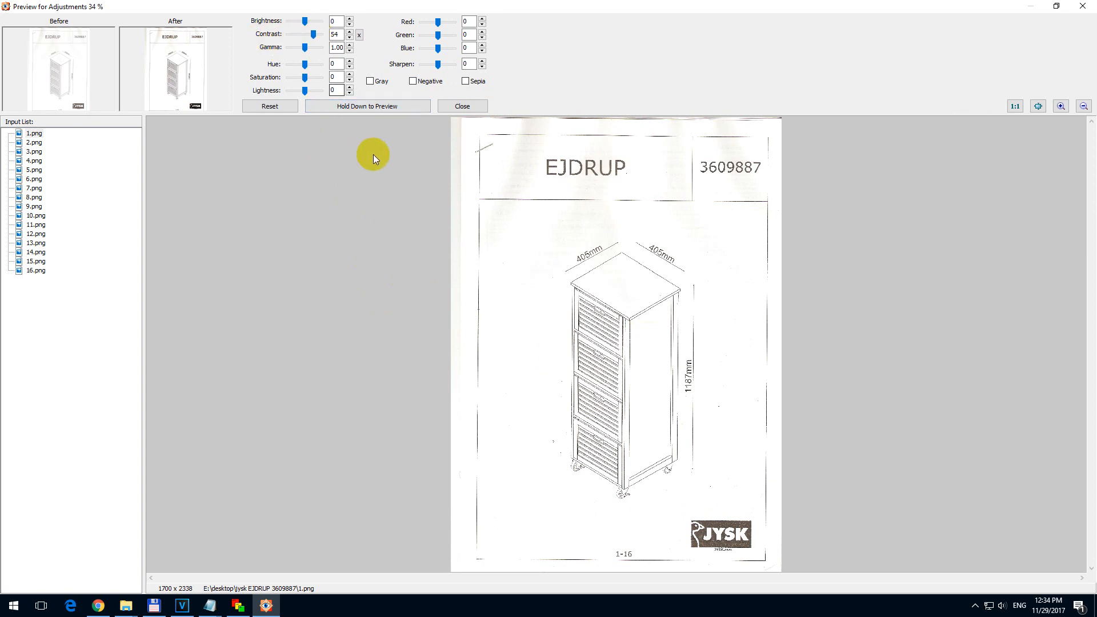
click(460, 106)
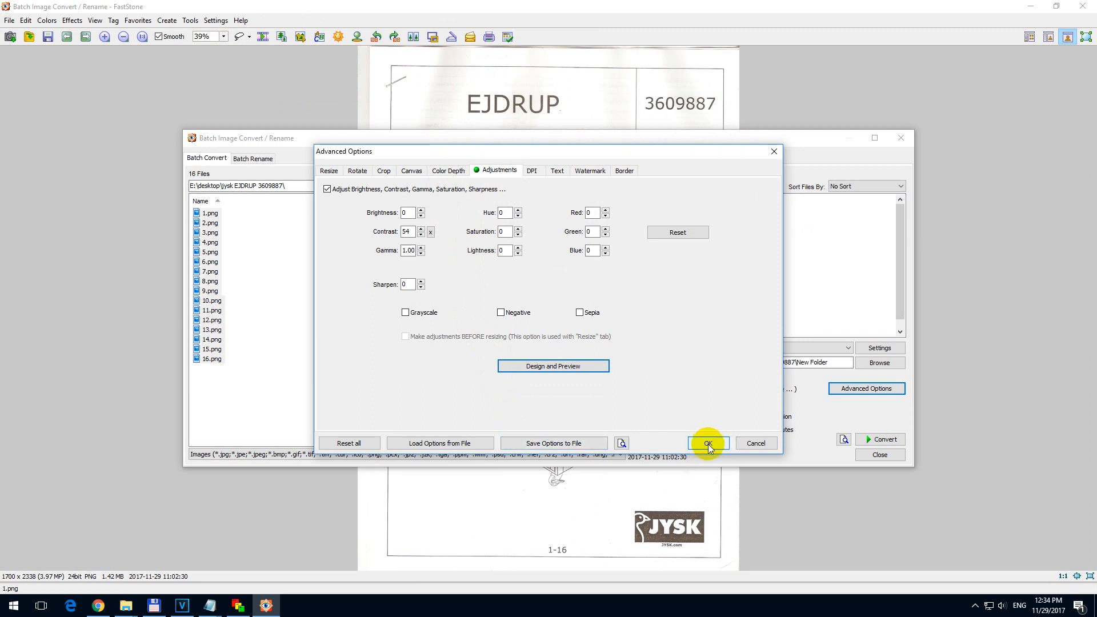
Step: Confirm the contrast 54 adjustment and start converting all 16 pages
click(706, 443)
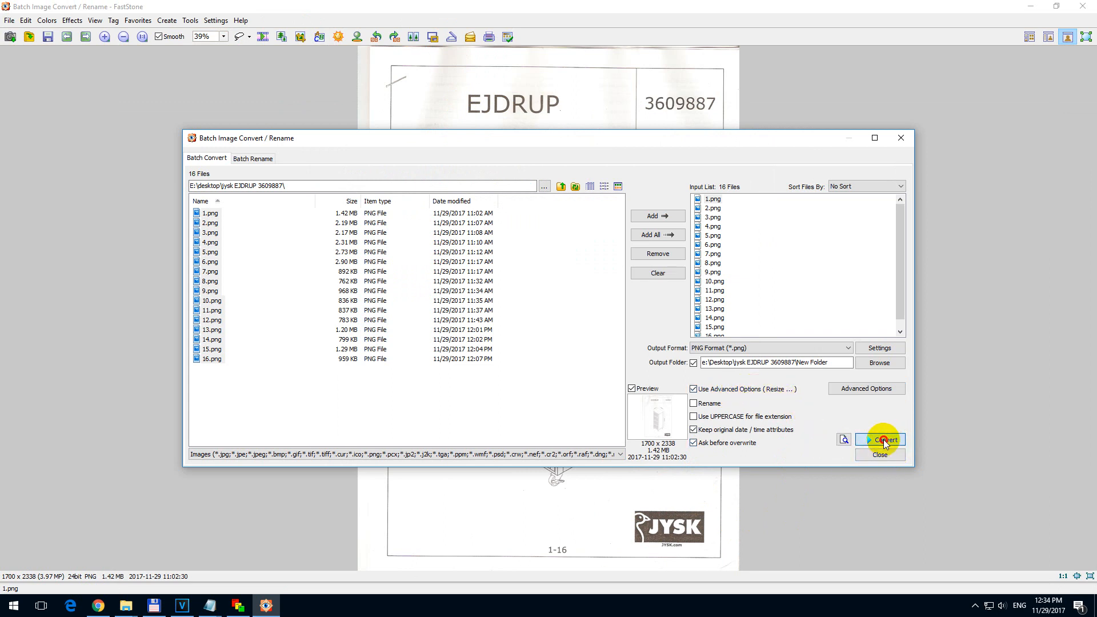
click(884, 438)
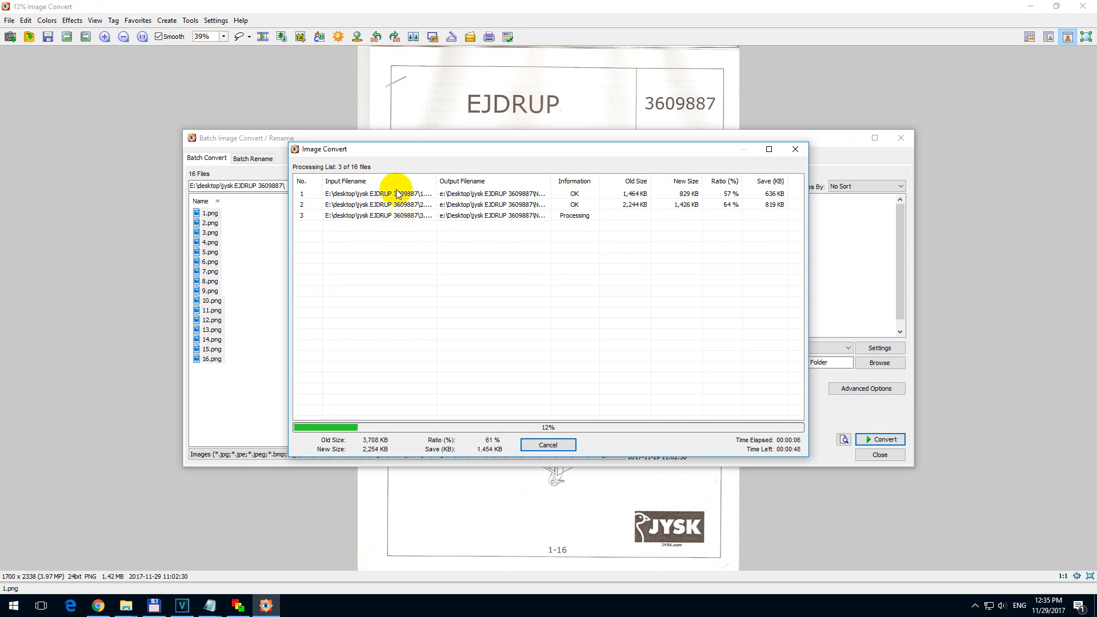
mouse_move(514, 201)
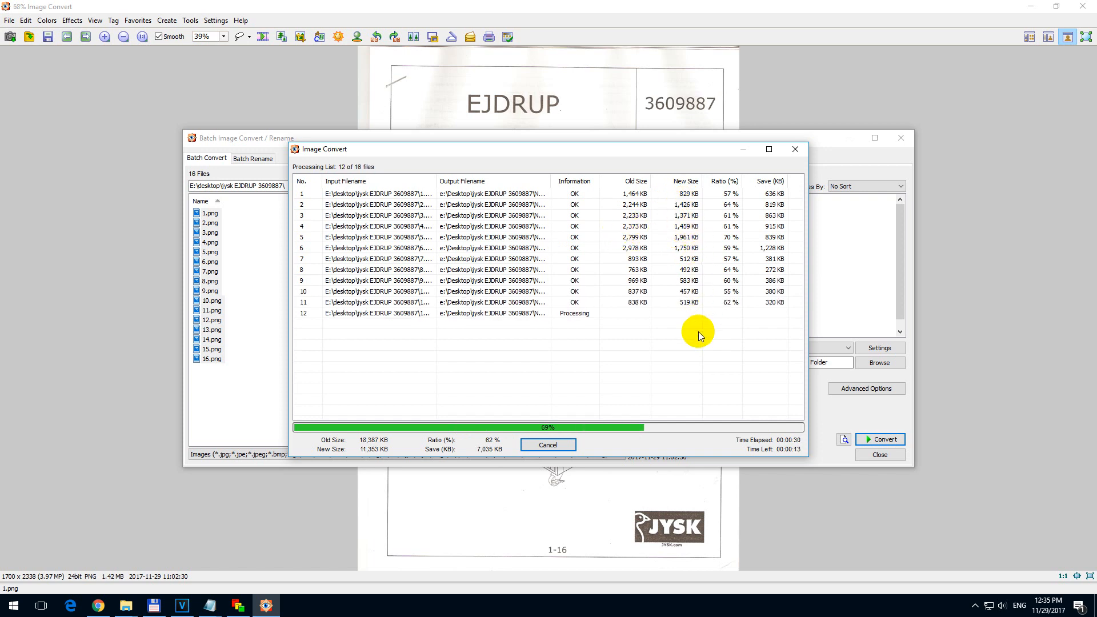
mouse_move(680, 391)
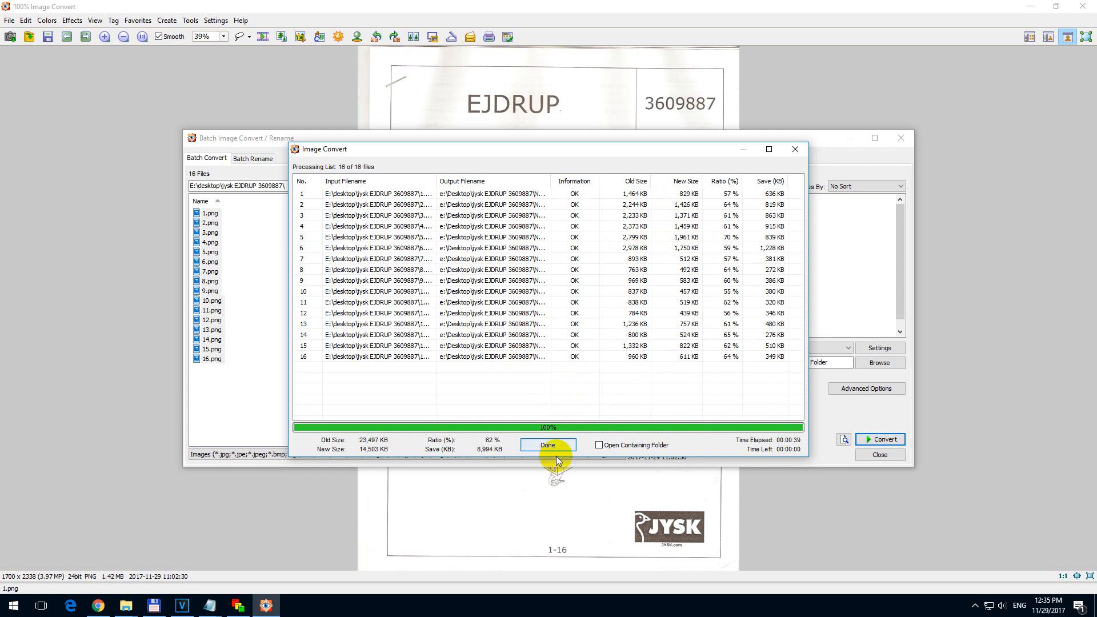
Step: Close the finished 16-of-16 conversion report
click(548, 445)
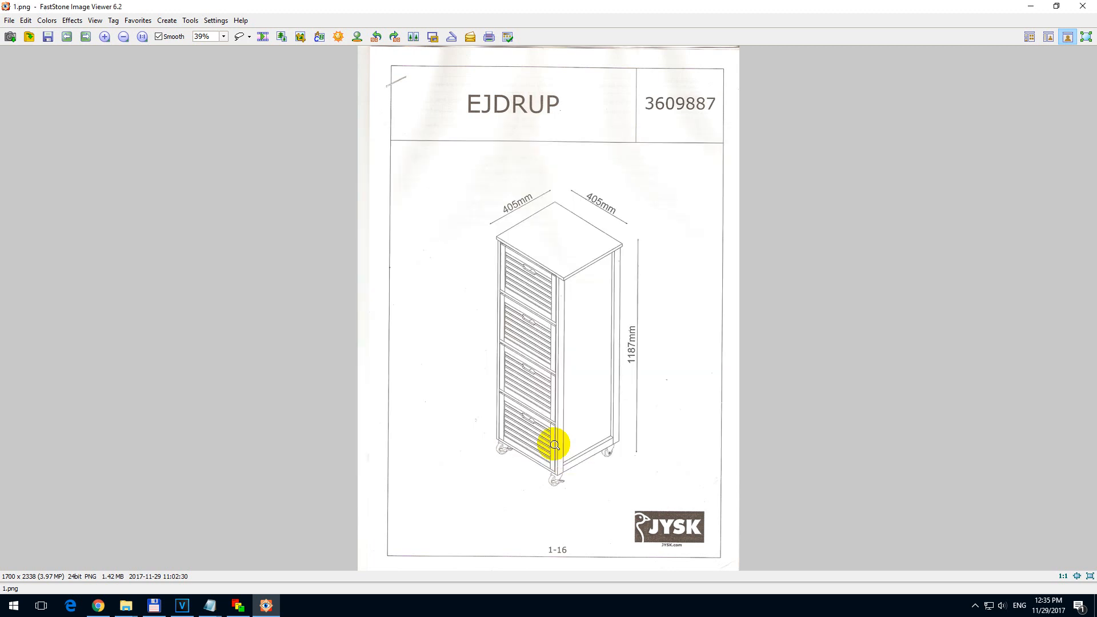
mouse_move(791, 307)
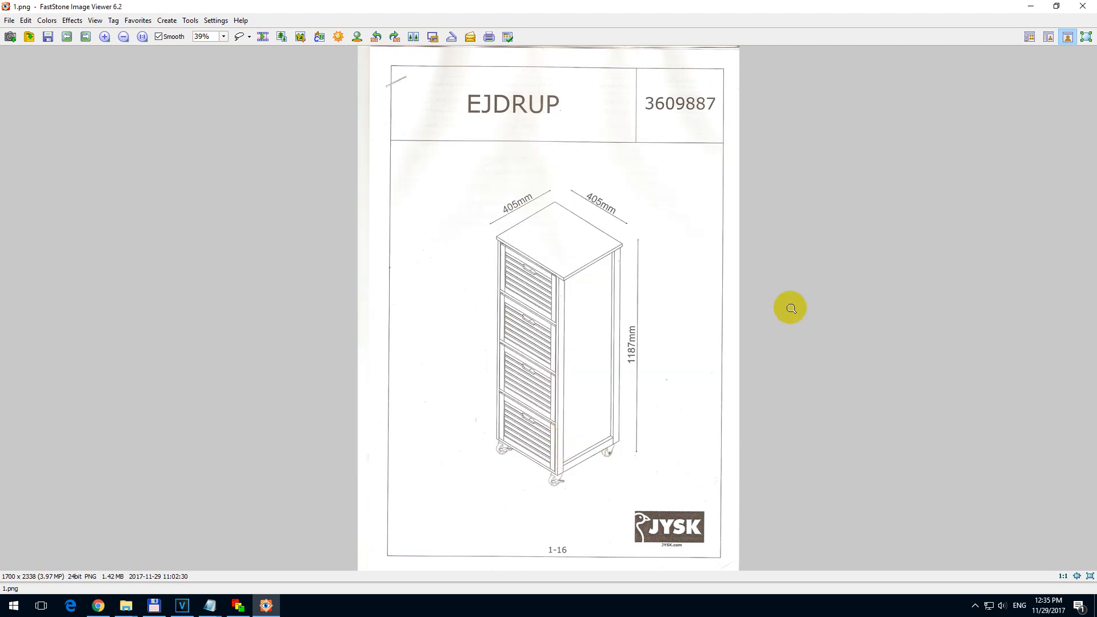
Step: Leave full-screen, browse into New Folder and select the converted 16.png
click(1029, 36)
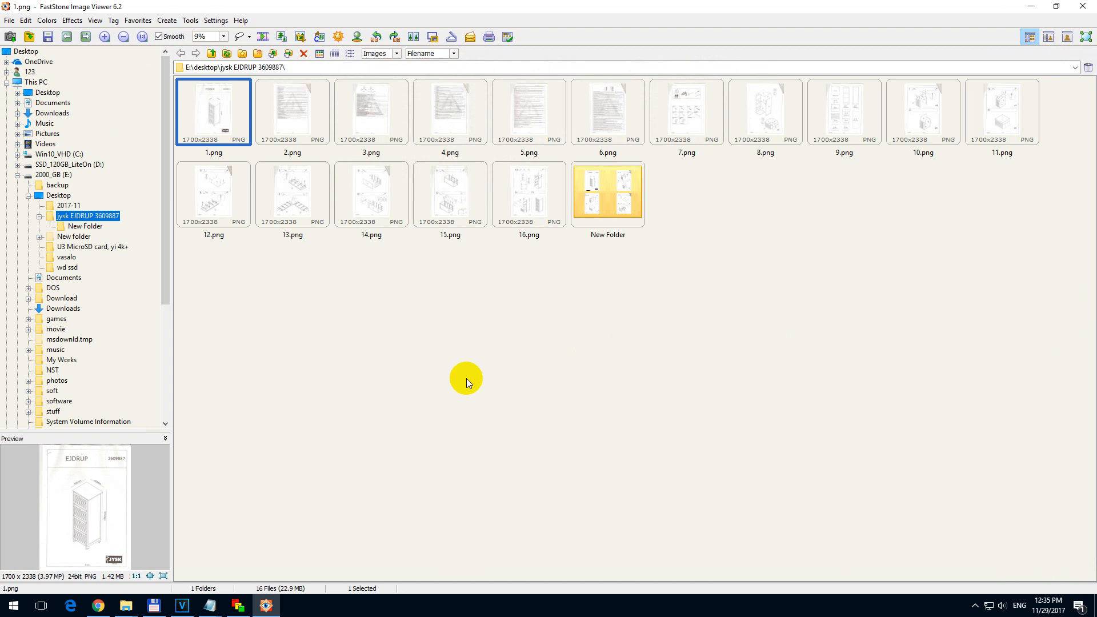
mouse_move(919, 112)
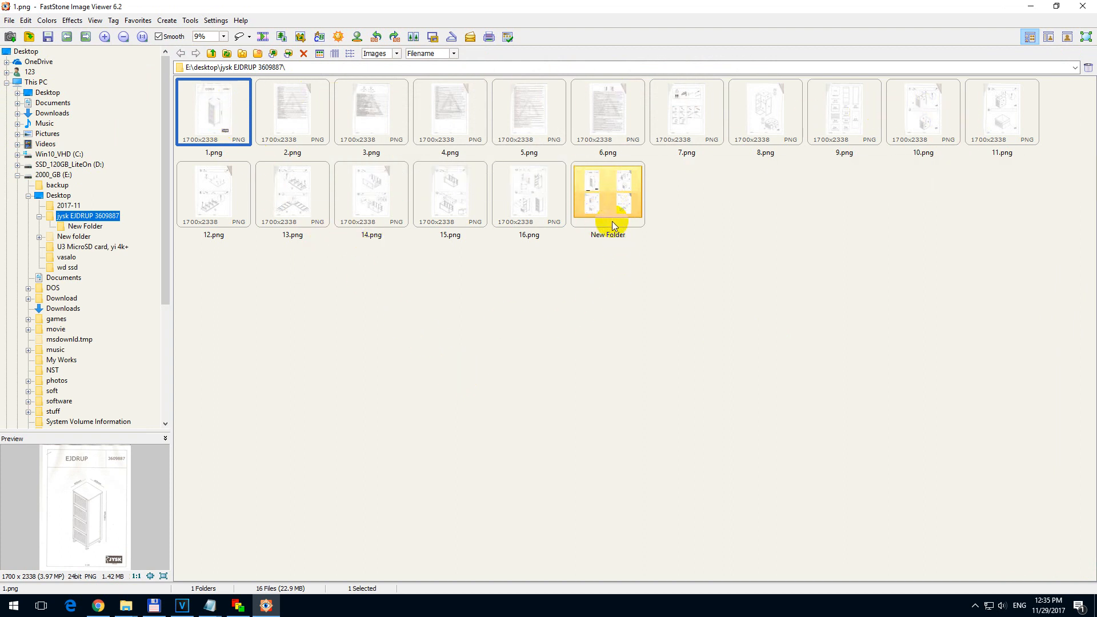
mouse_move(615, 219)
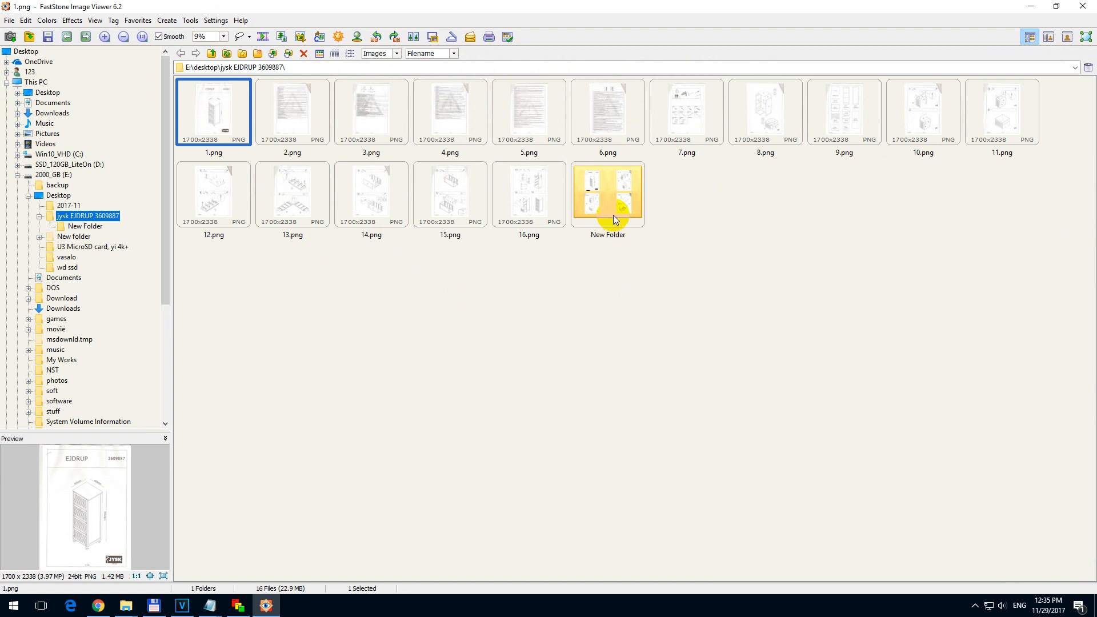
click(607, 194)
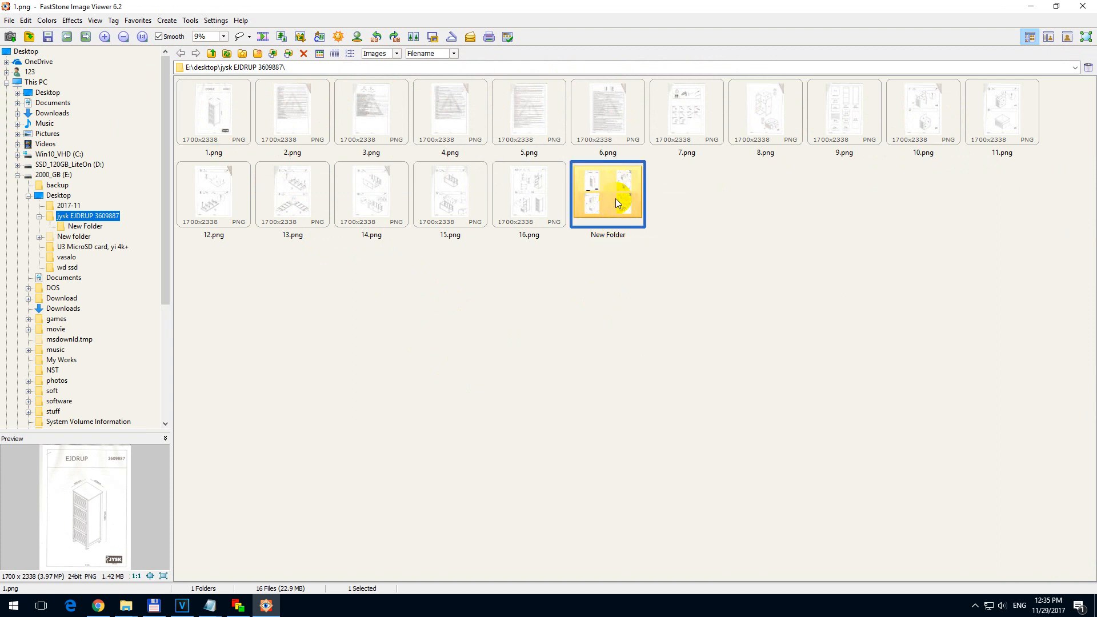
double_click(607, 194)
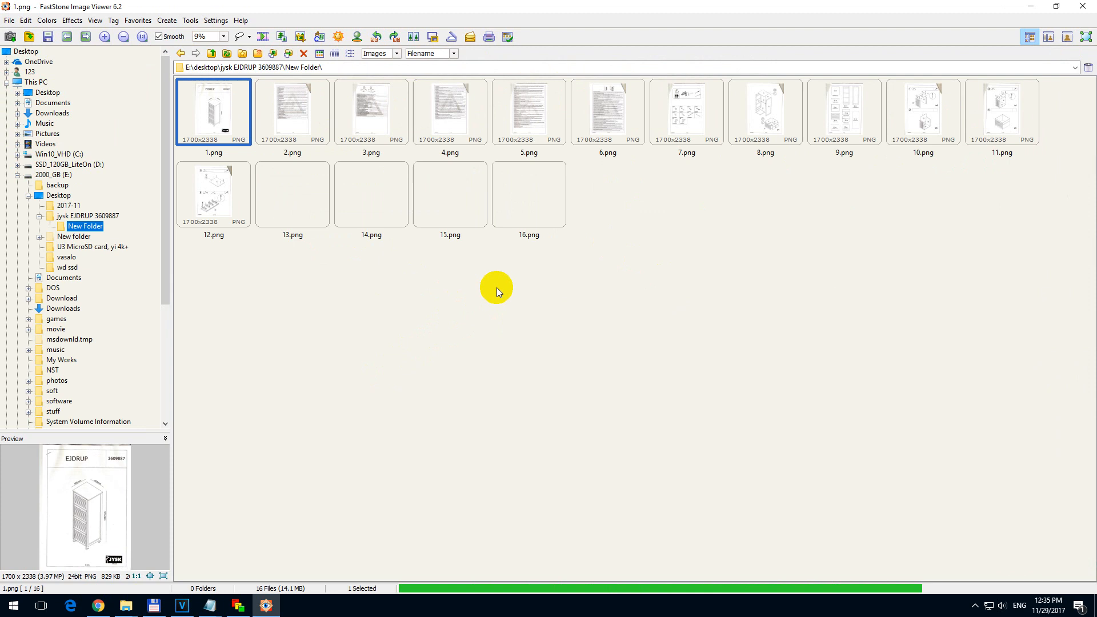
click(527, 194)
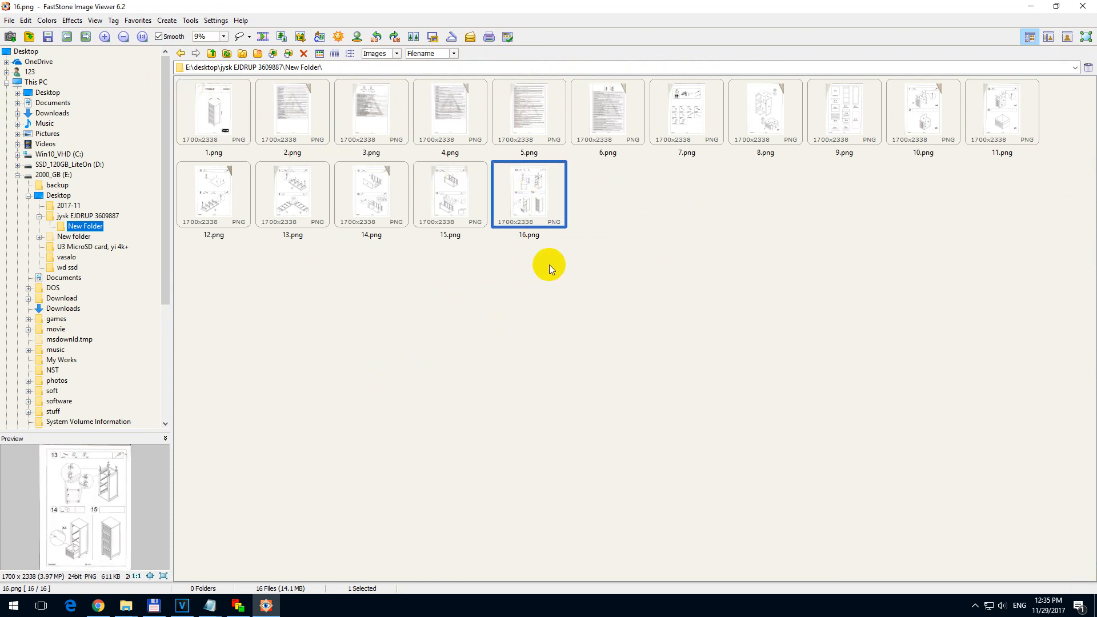
mouse_move(598, 322)
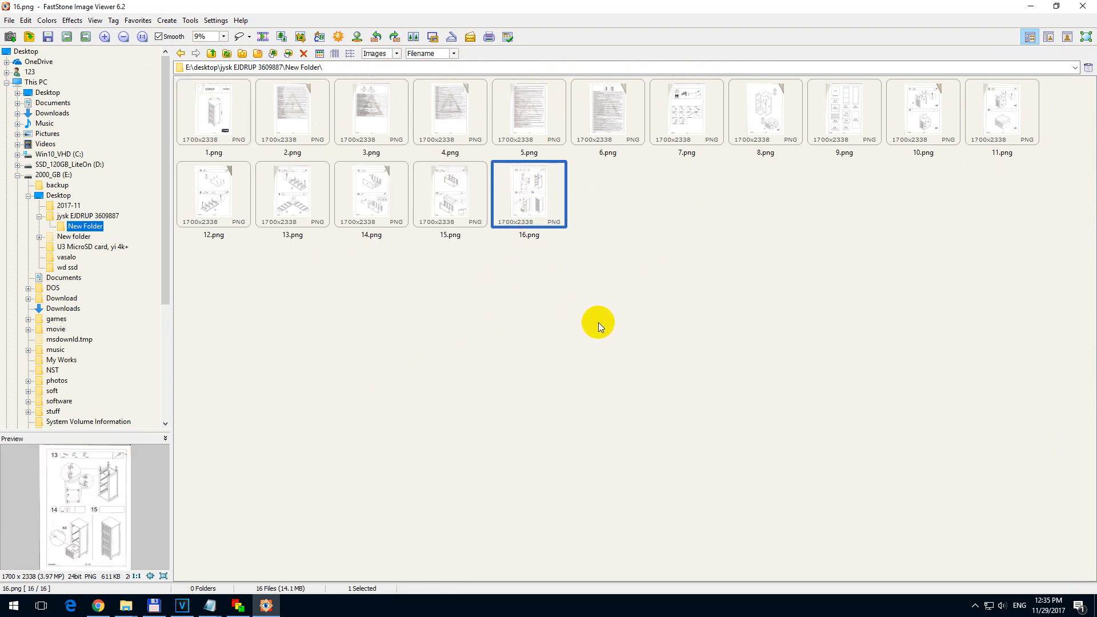
mouse_move(596, 342)
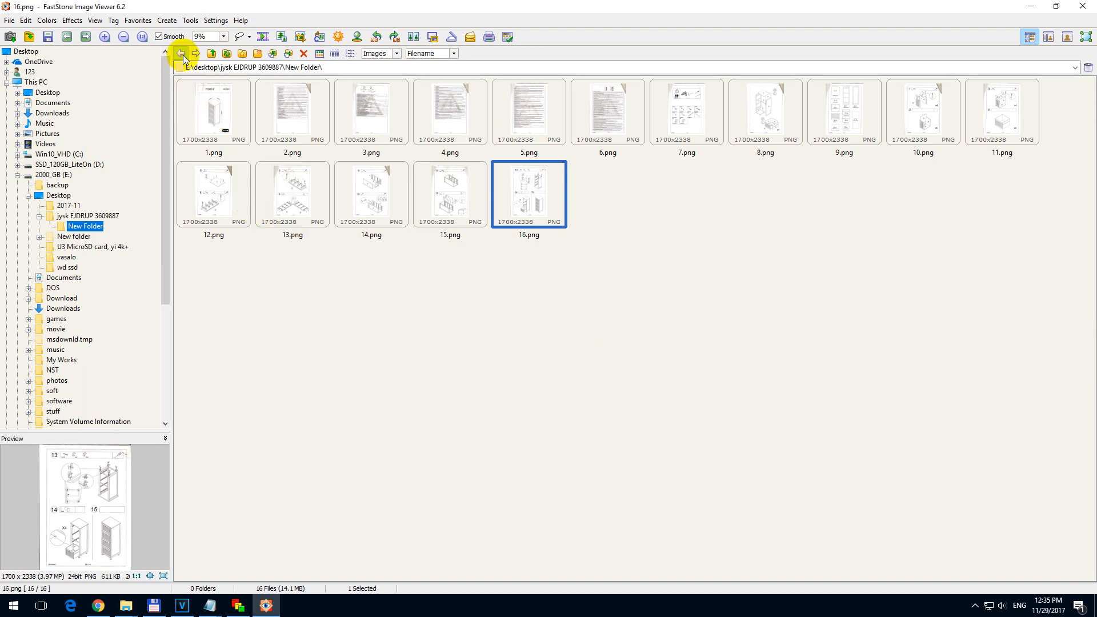
Step: Copy converted 16.png into the original folder as 16_2.png and select it with 16.png
click(181, 54)
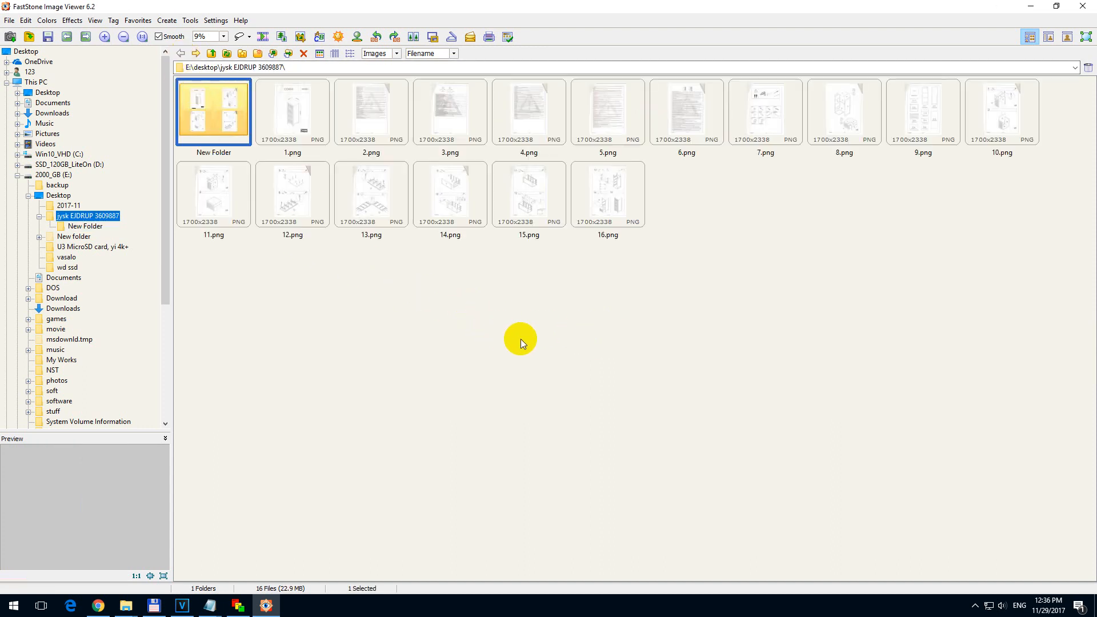
mouse_move(602, 374)
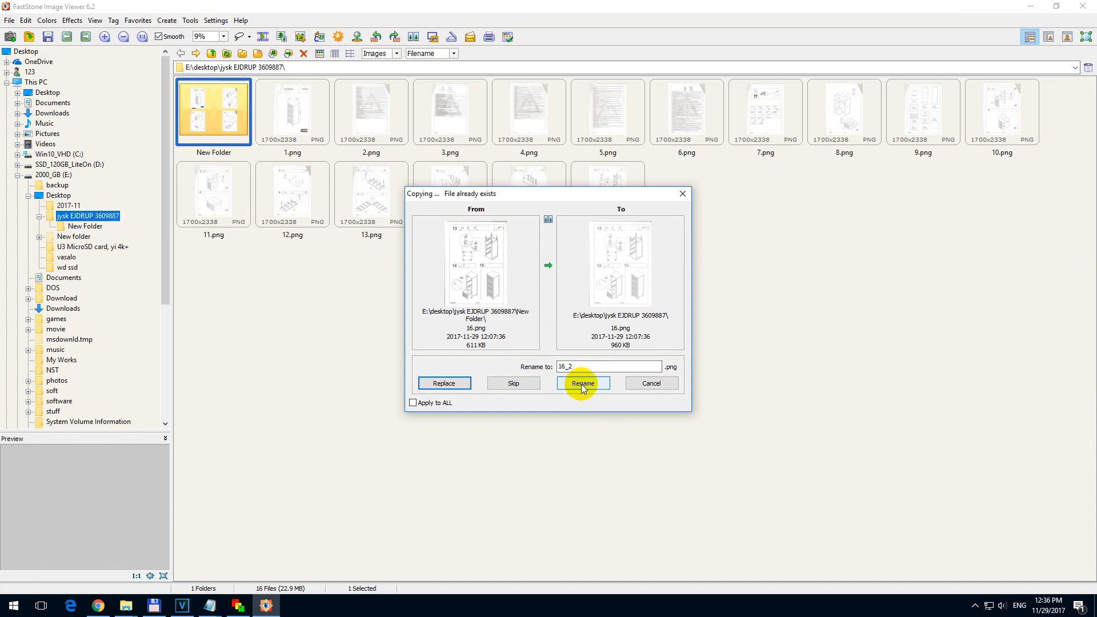
click(583, 383)
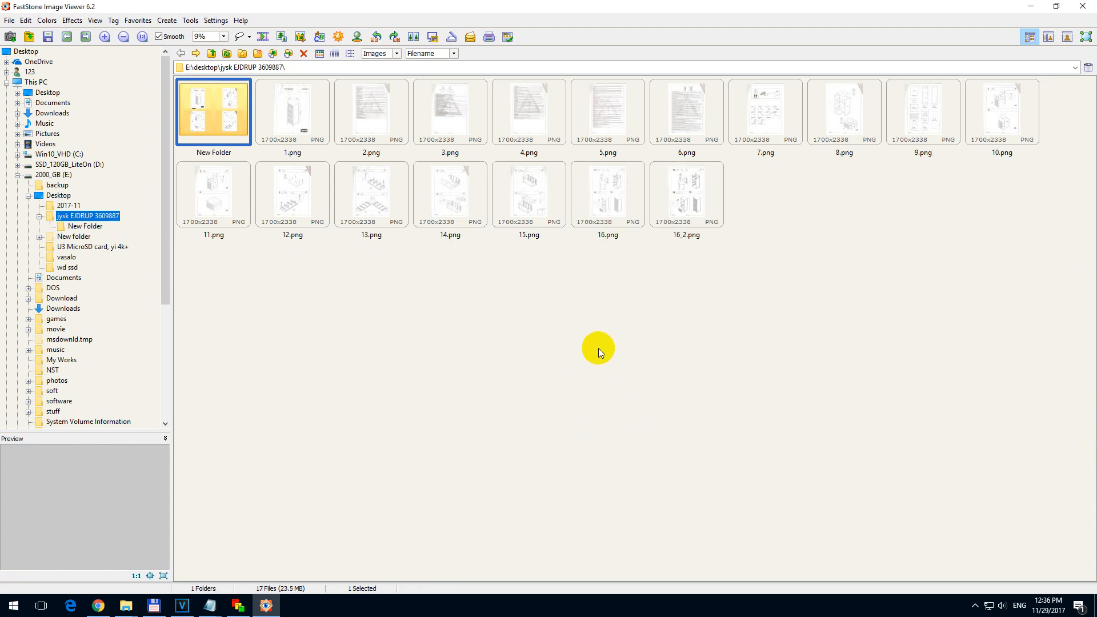
click(607, 195)
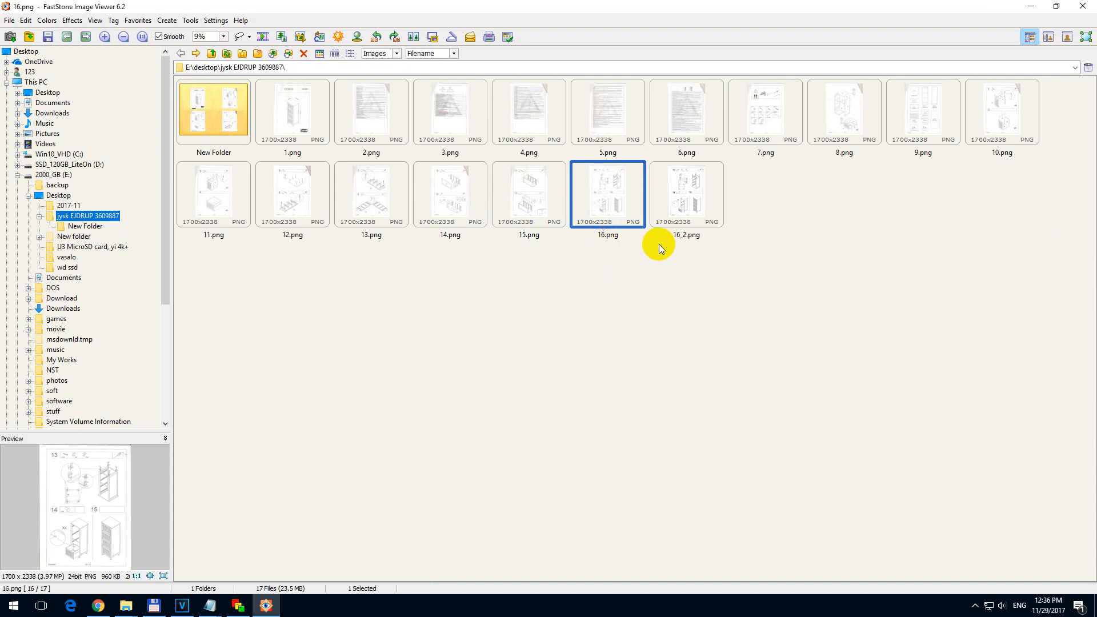
click(687, 194)
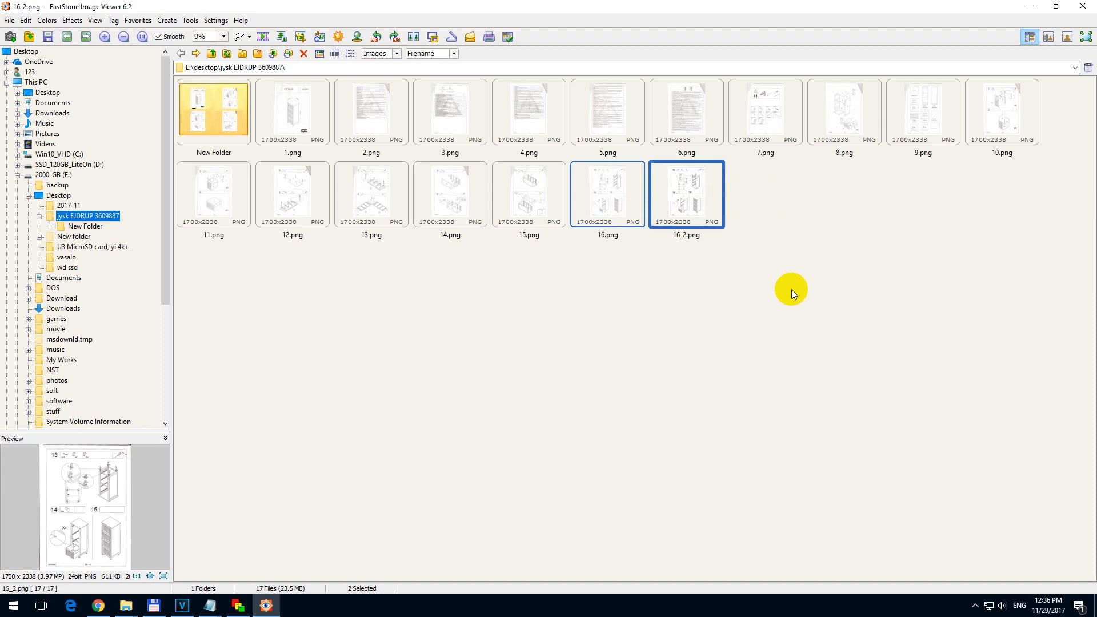
mouse_move(790, 289)
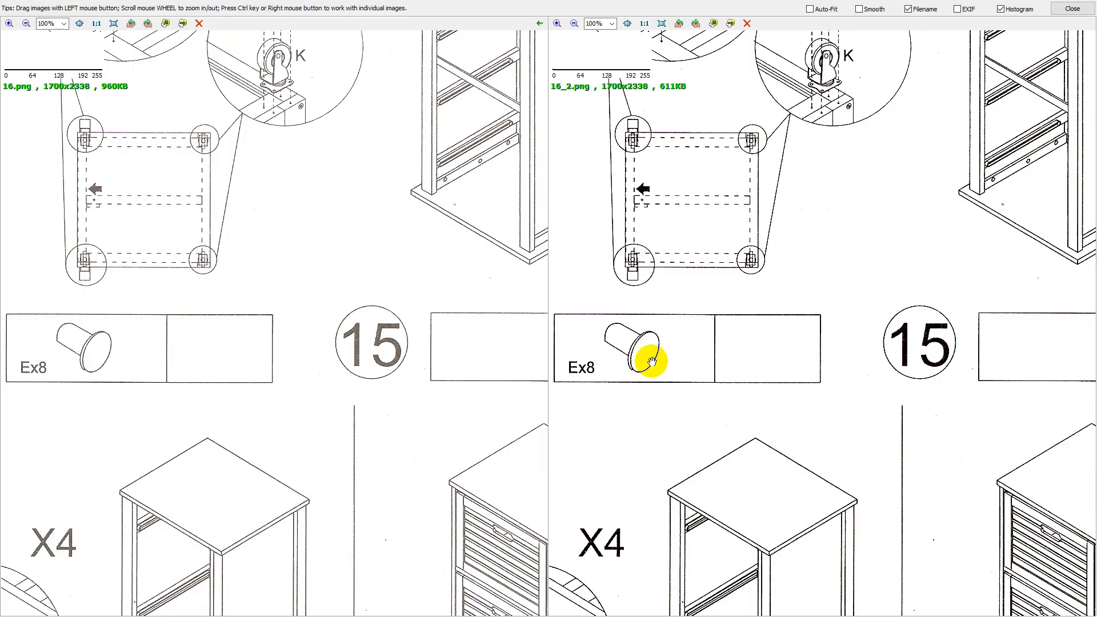
mouse_move(201, 308)
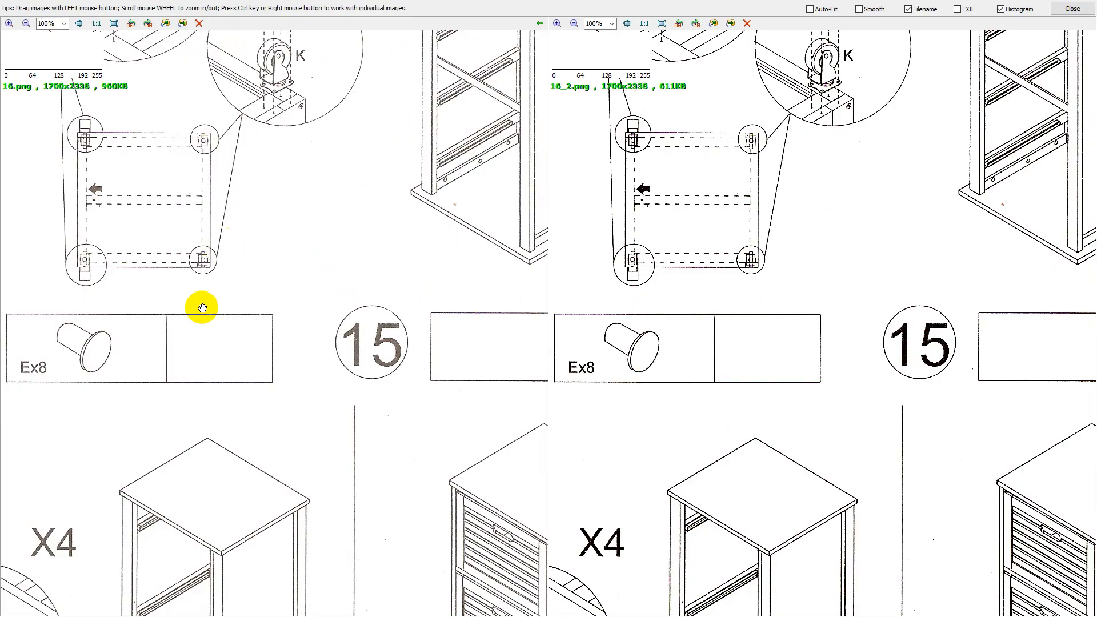
mouse_move(413, 384)
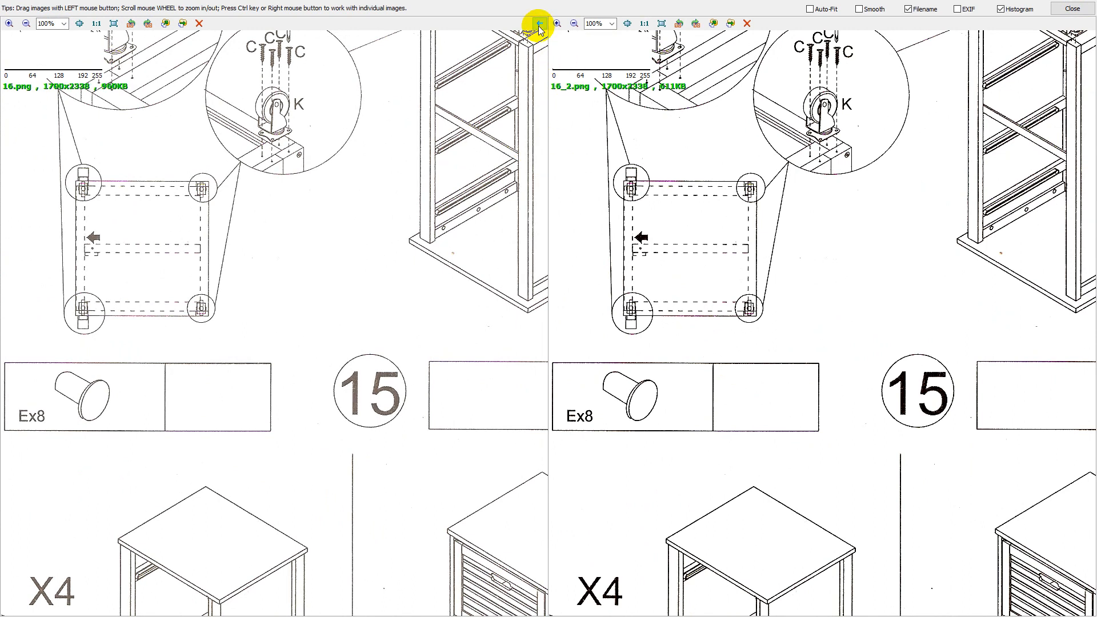
mouse_move(353, 339)
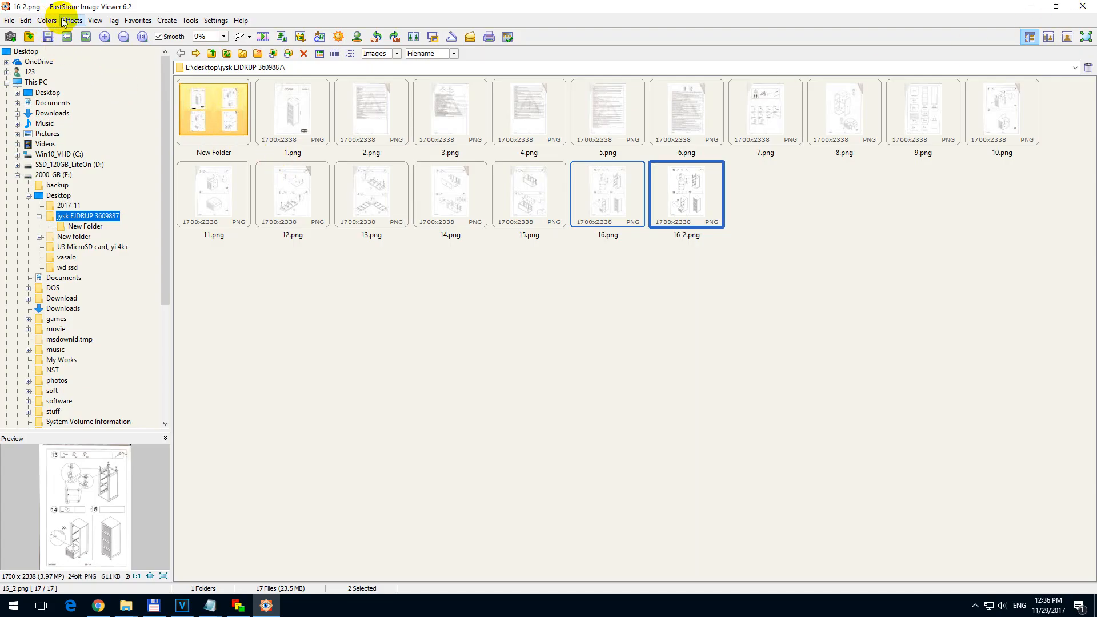
mouse_move(630, 318)
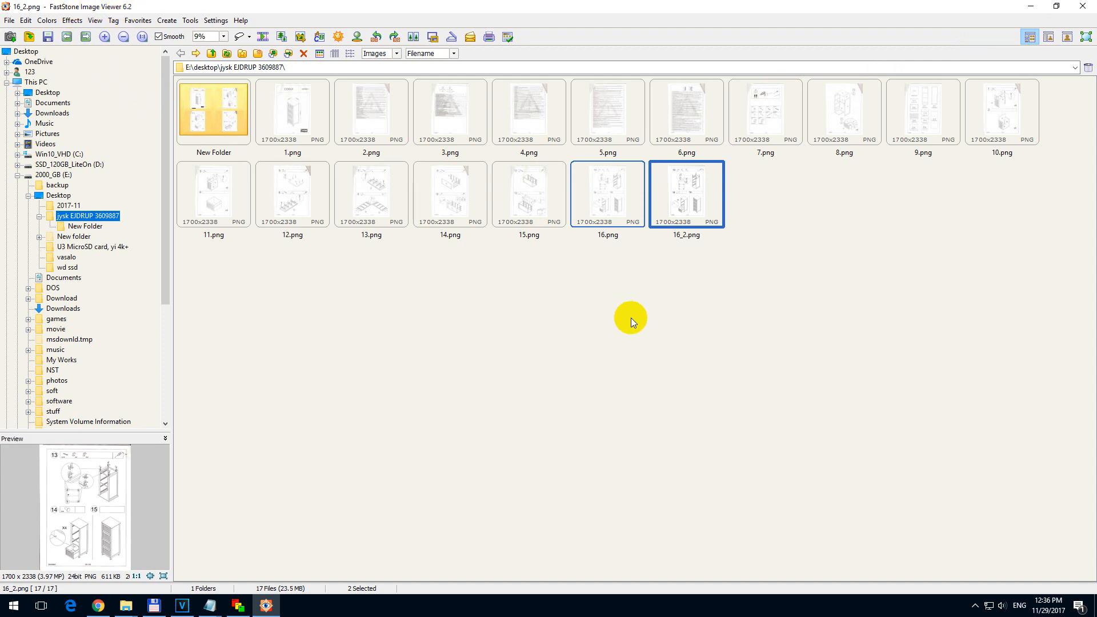